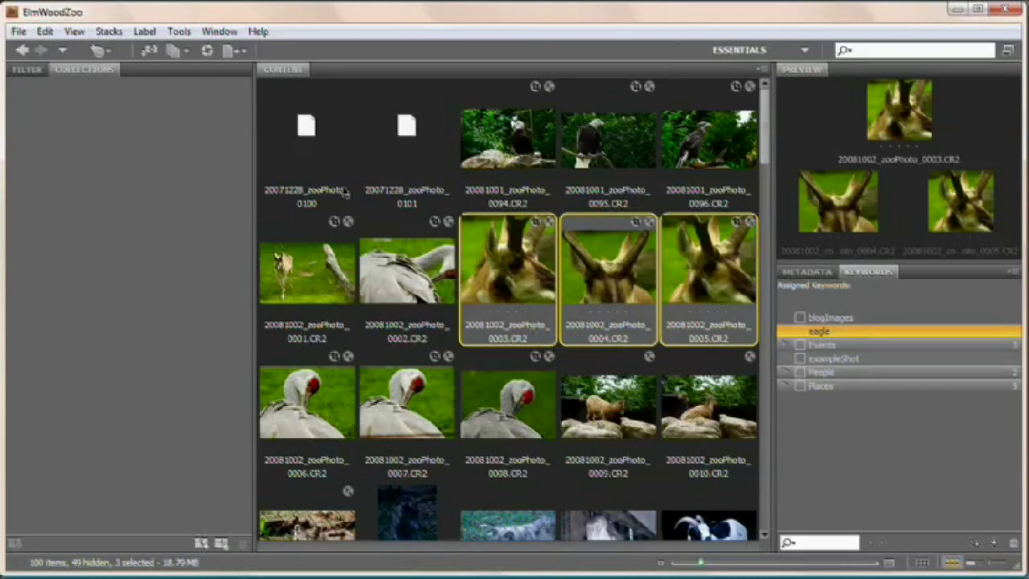
Start a new collection with the three antelope photos selected, moving the include-files prompt aside.
{"action": "left_click", "coordinate": [218, 31]}
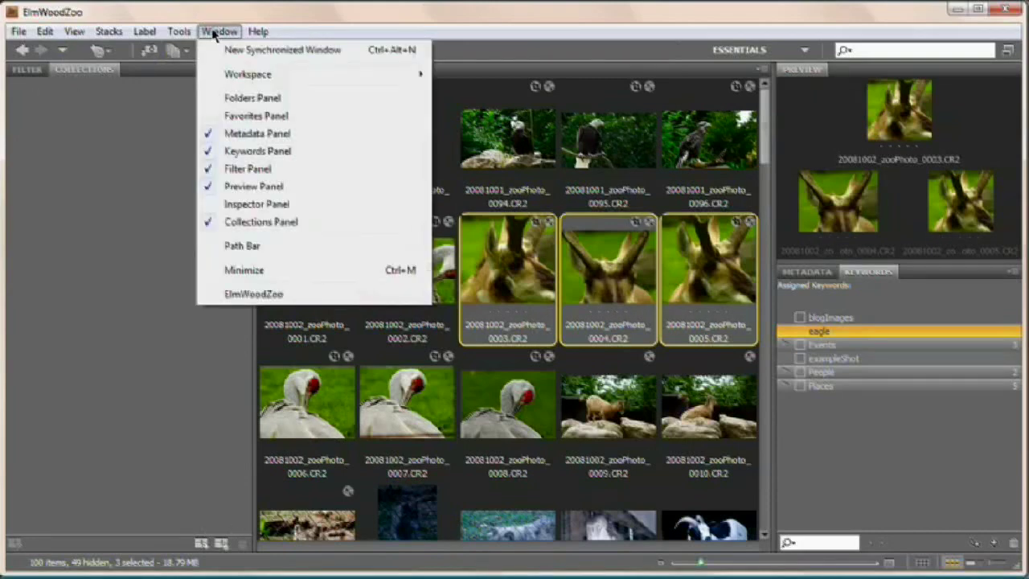
{"action": "mouse_move", "coordinate": [261, 222]}
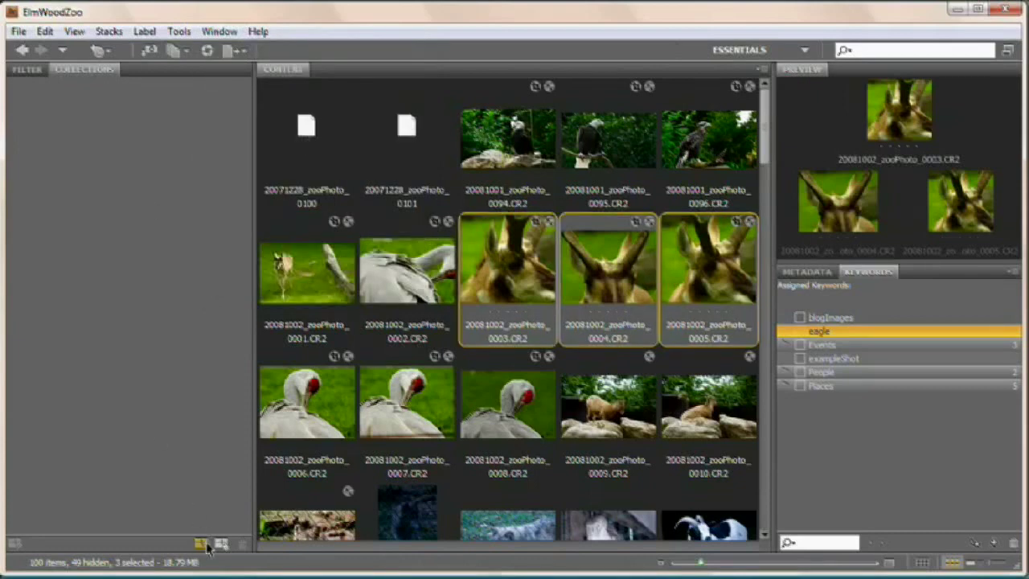
{"action": "mouse_move", "coordinate": [201, 543]}
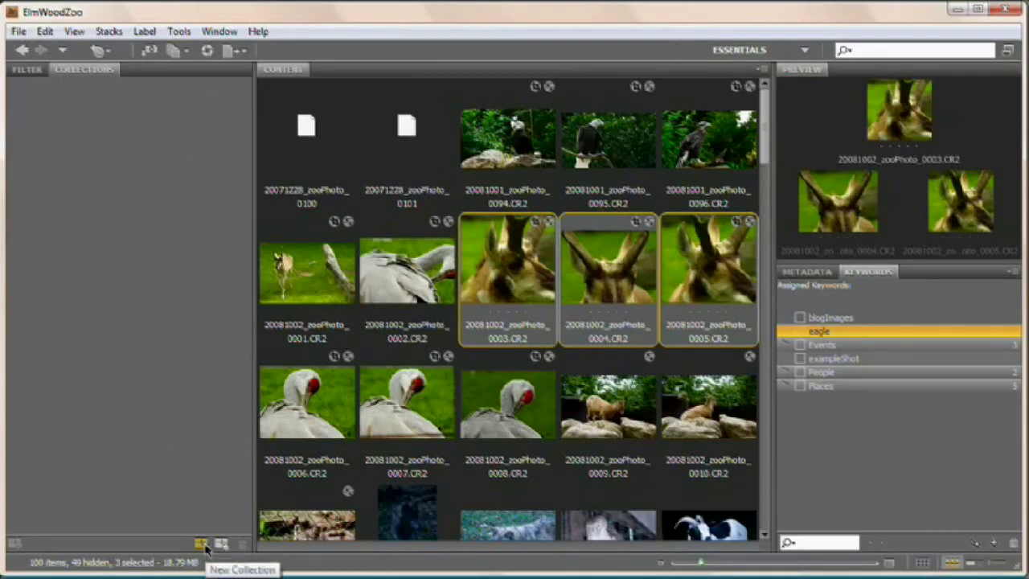
{"action": "left_click", "coordinate": [200, 544]}
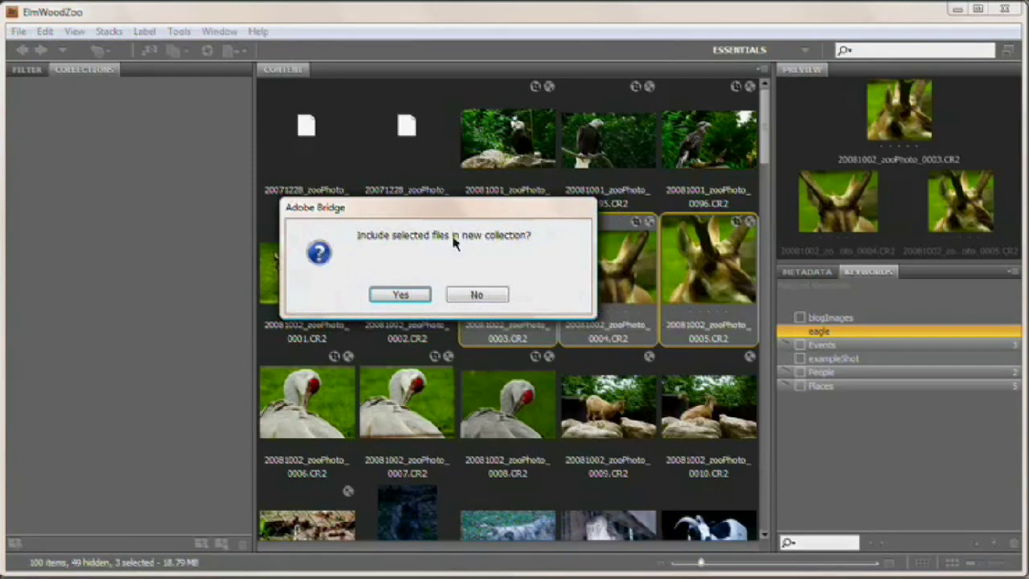
{"action": "left_click_drag", "start_coordinate": [314, 208], "coordinate": [329, 368]}
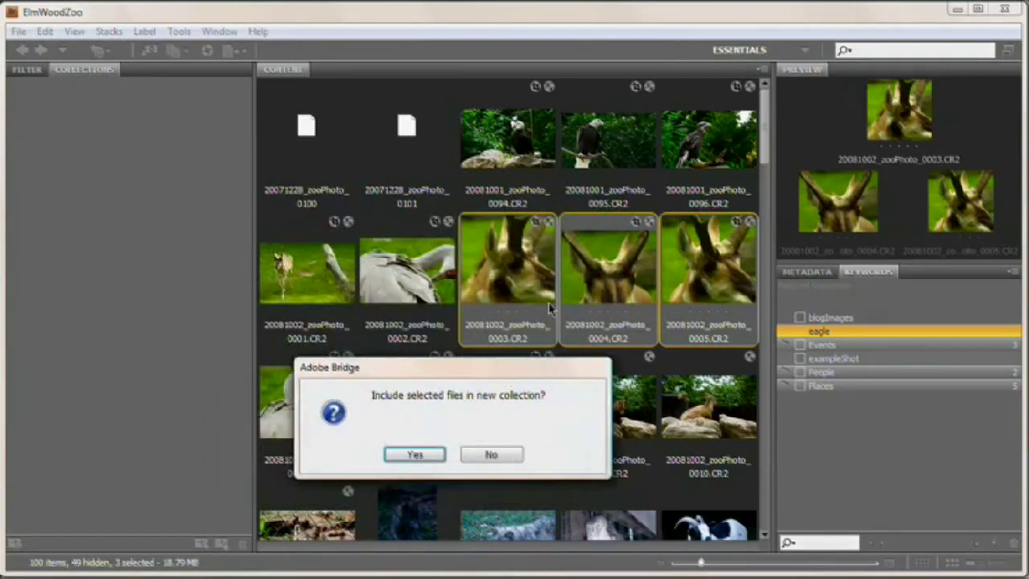
{"action": "mouse_move", "coordinate": [463, 282]}
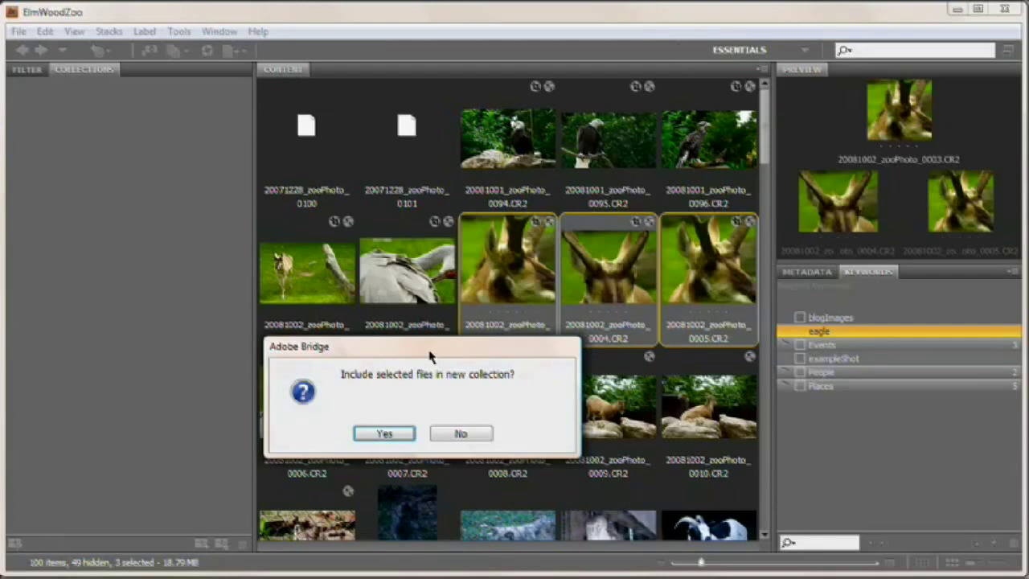
Include the three antelope photos in a new collection named 'ZooJunk'.
{"action": "left_click", "coordinate": [383, 433]}
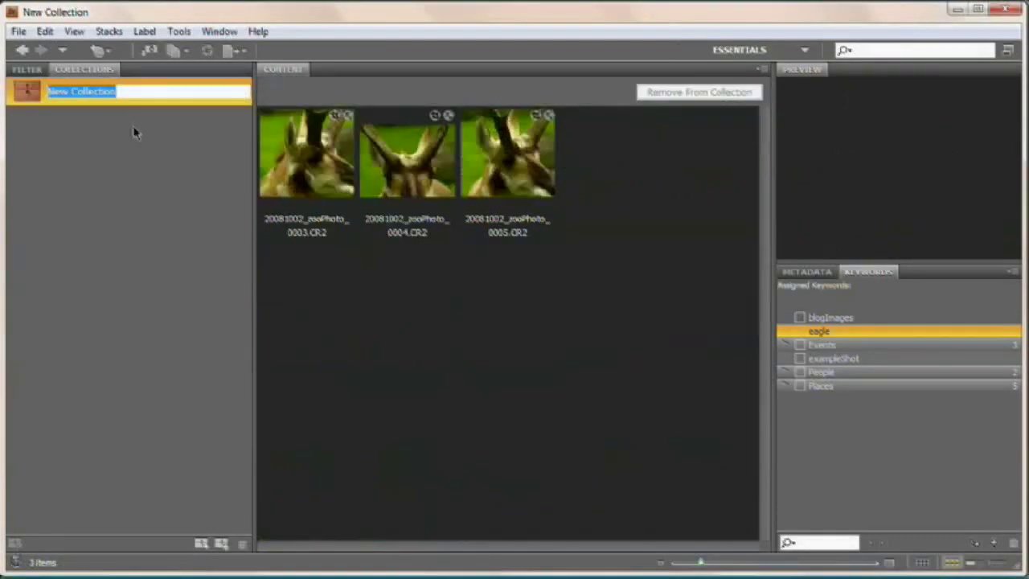
{"action": "type", "text": "ZooJunk"}
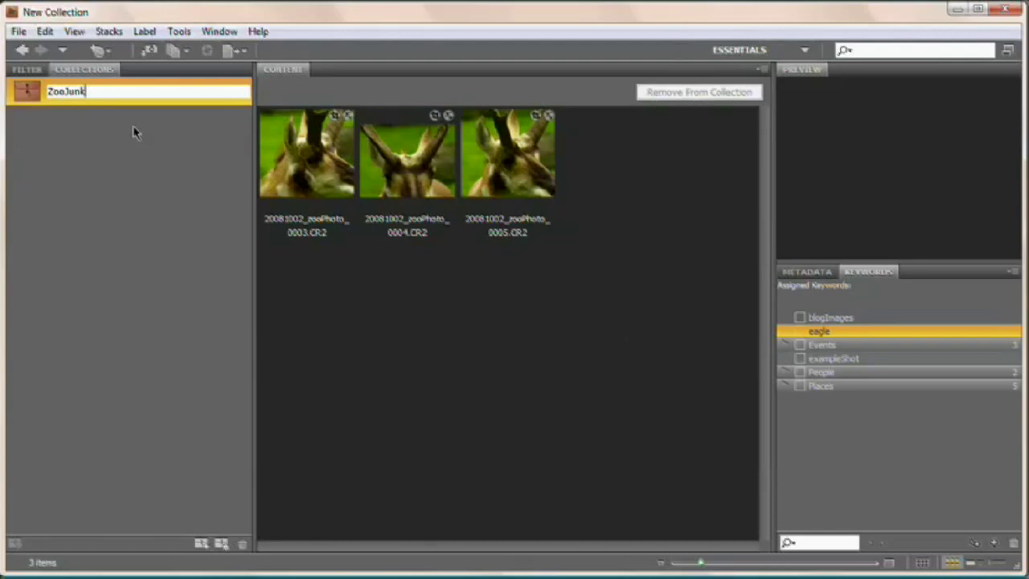
{"action": "left_click", "coordinate": [191, 181]}
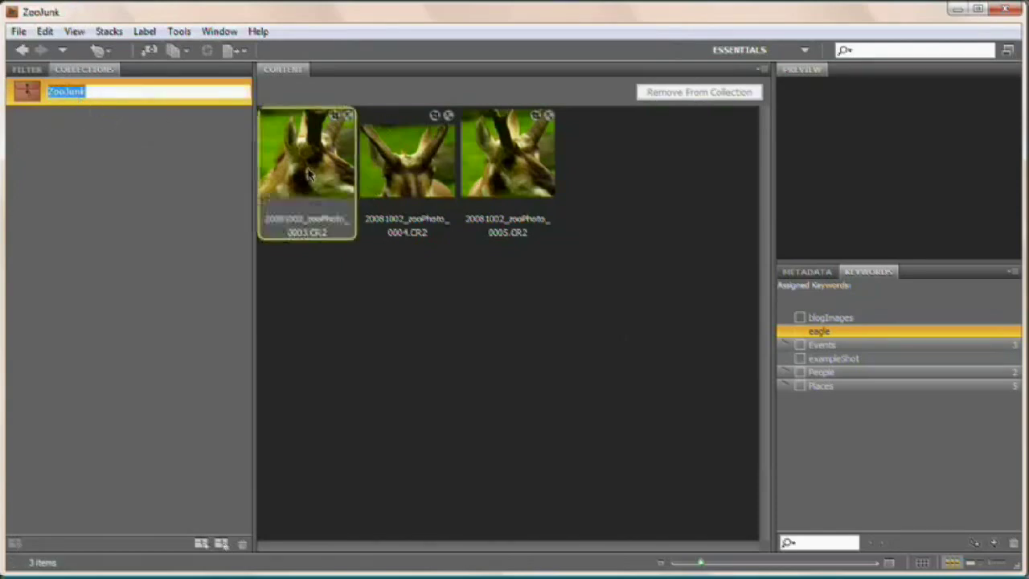
{"action": "left_click", "coordinate": [406, 153]}
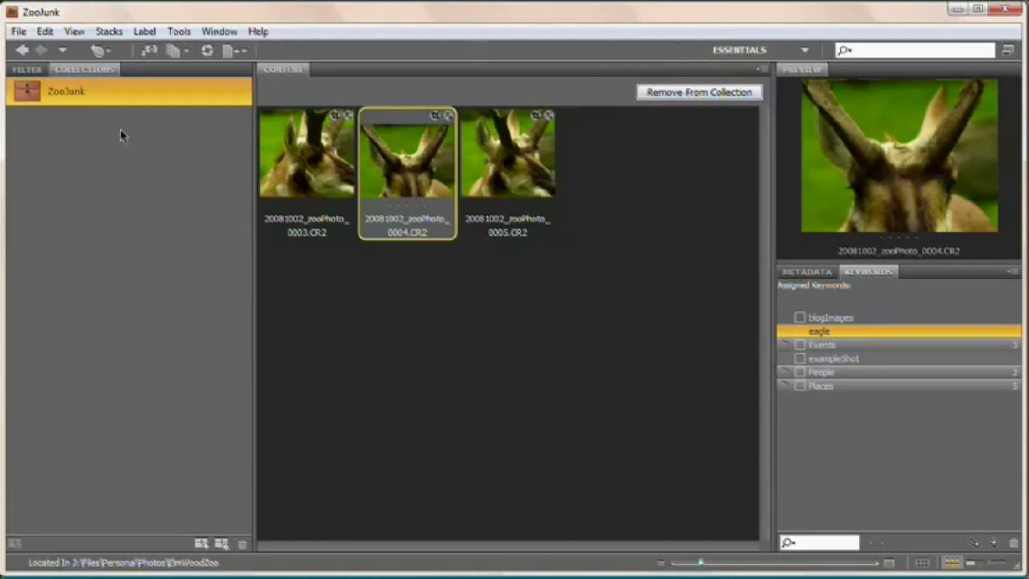
{"action": "mouse_move", "coordinate": [118, 118]}
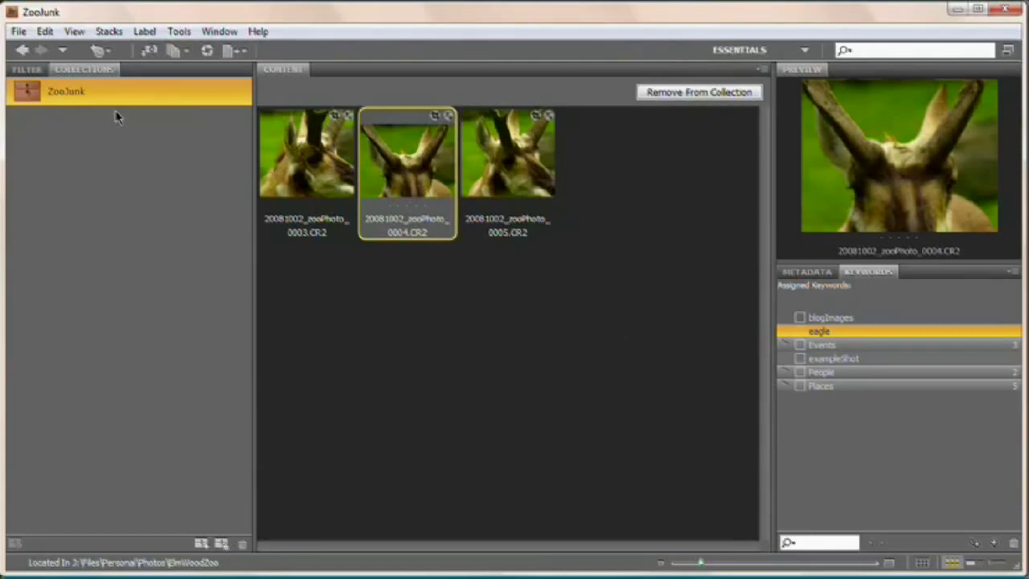
{"action": "mouse_move", "coordinate": [154, 270]}
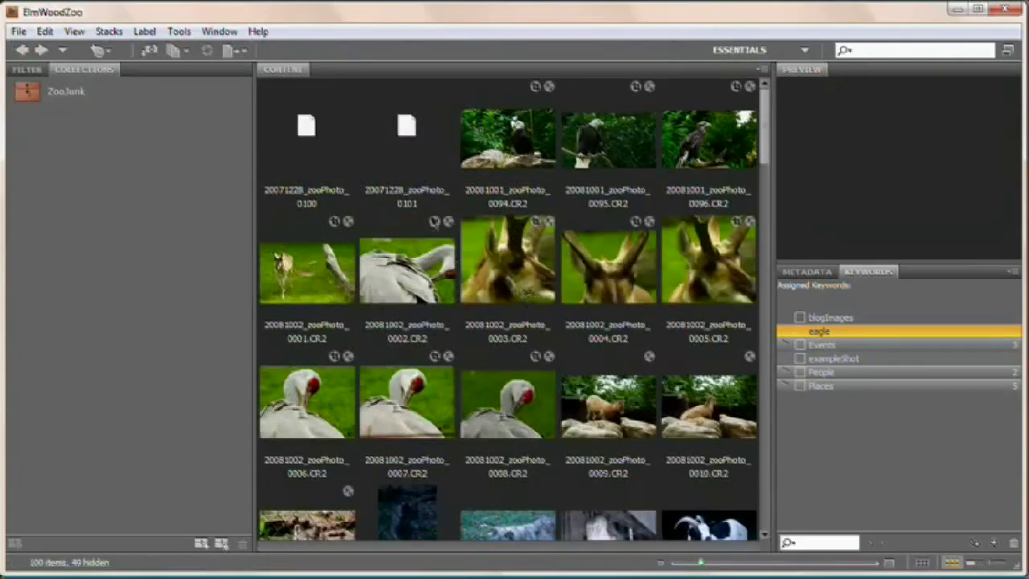
Return to browsing the ElmWoodZoo folder, with the ZooJunk collection still listed.
{"action": "left_click", "coordinate": [305, 270]}
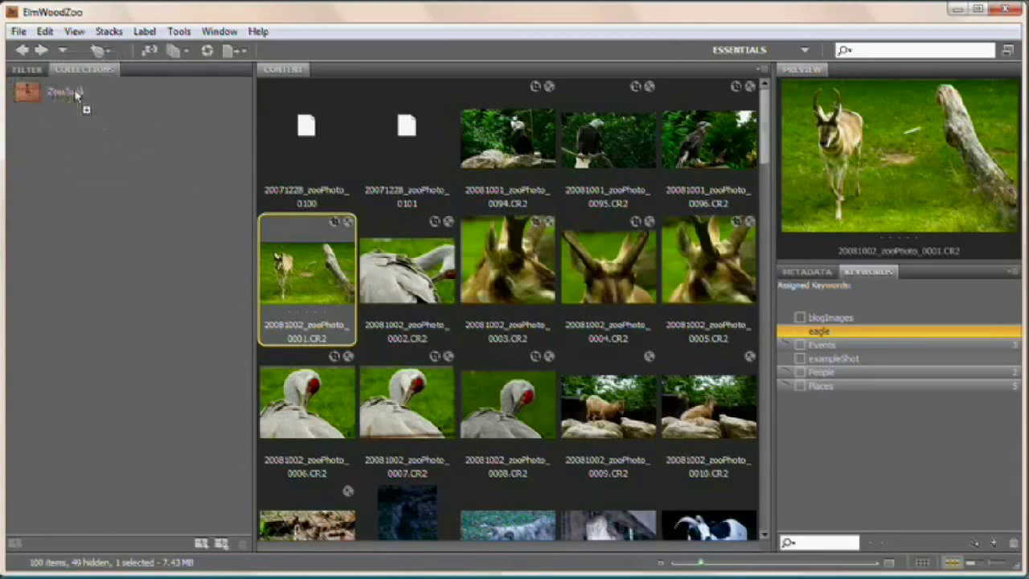
{"action": "left_click", "coordinate": [66, 90]}
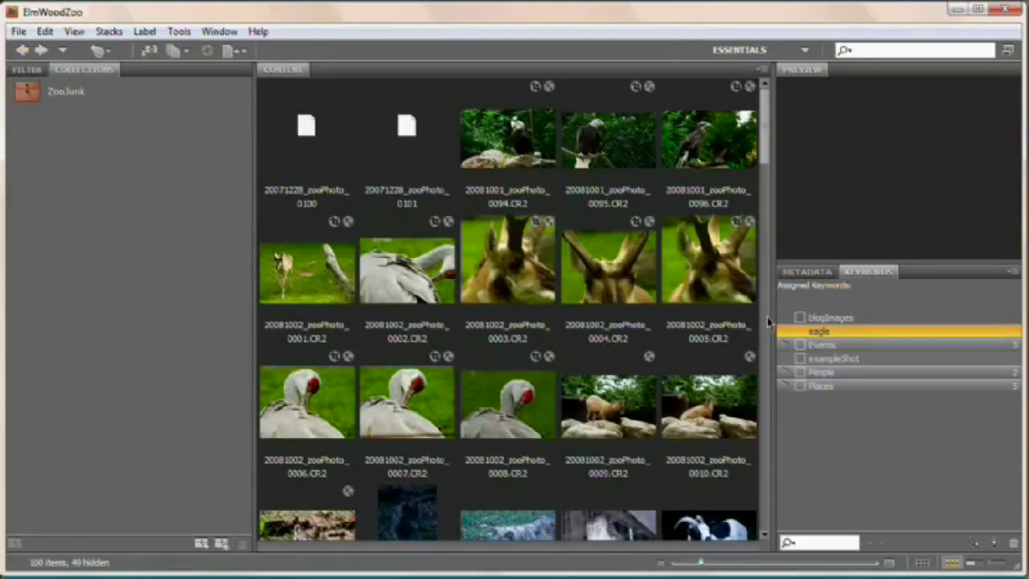
{"action": "mouse_move", "coordinate": [526, 358]}
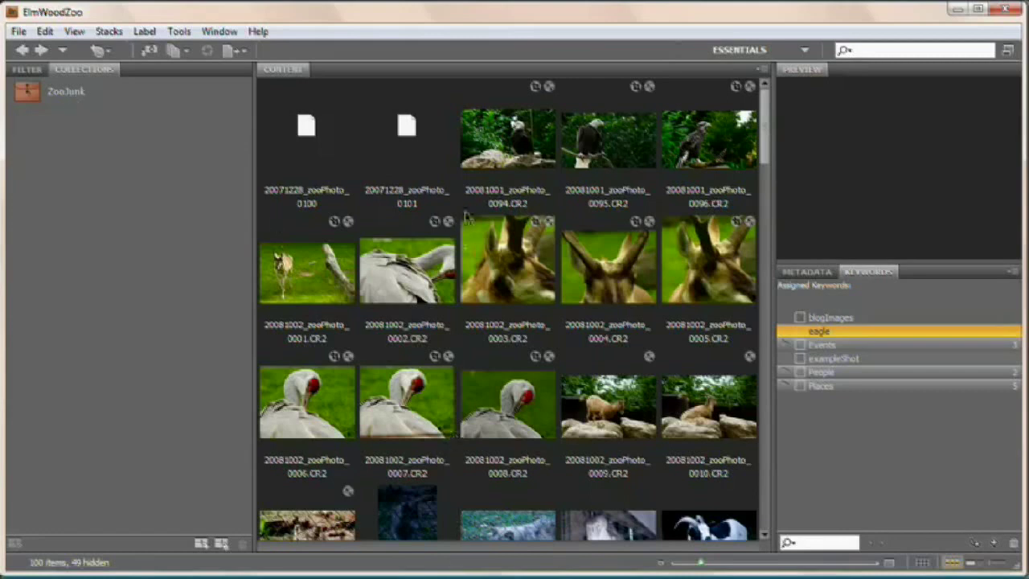
{"action": "mouse_move", "coordinate": [518, 434]}
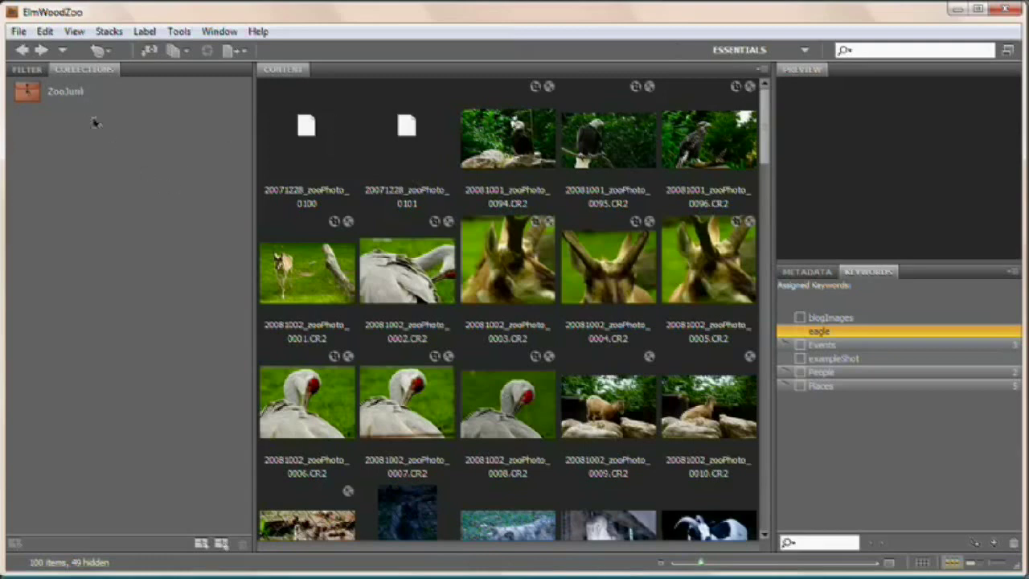
{"action": "mouse_move", "coordinate": [109, 338]}
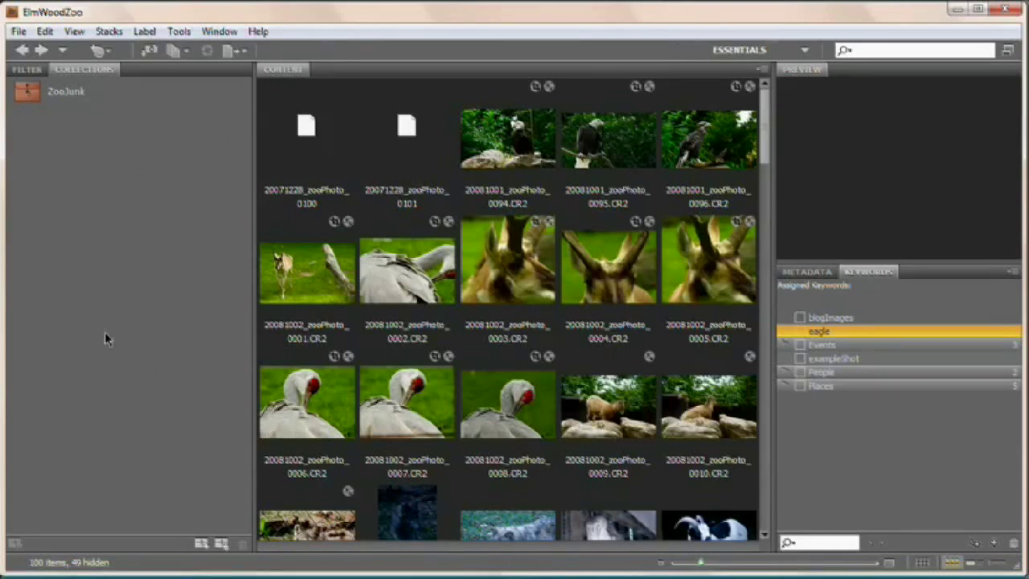
{"action": "mouse_move", "coordinate": [141, 191]}
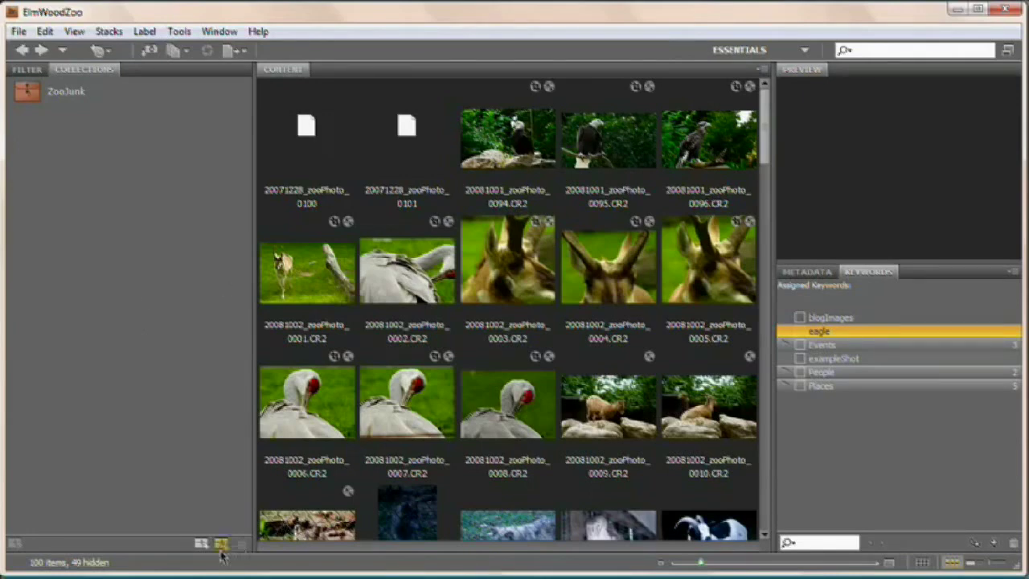
{"action": "mouse_move", "coordinate": [221, 544]}
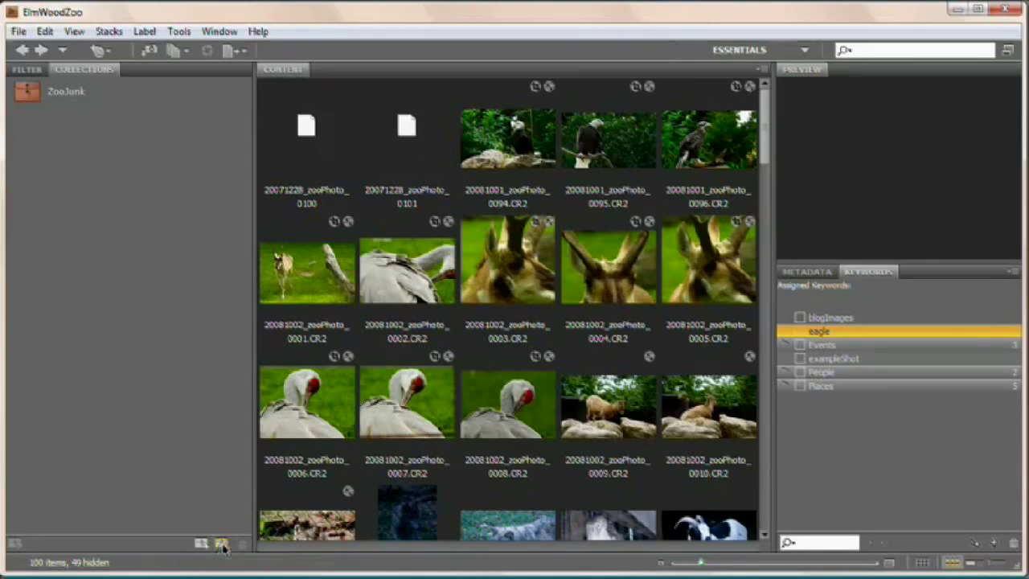
Begin a new smart collection, trying a Focal Length criterion and clearing its value.
{"action": "left_click", "coordinate": [221, 544]}
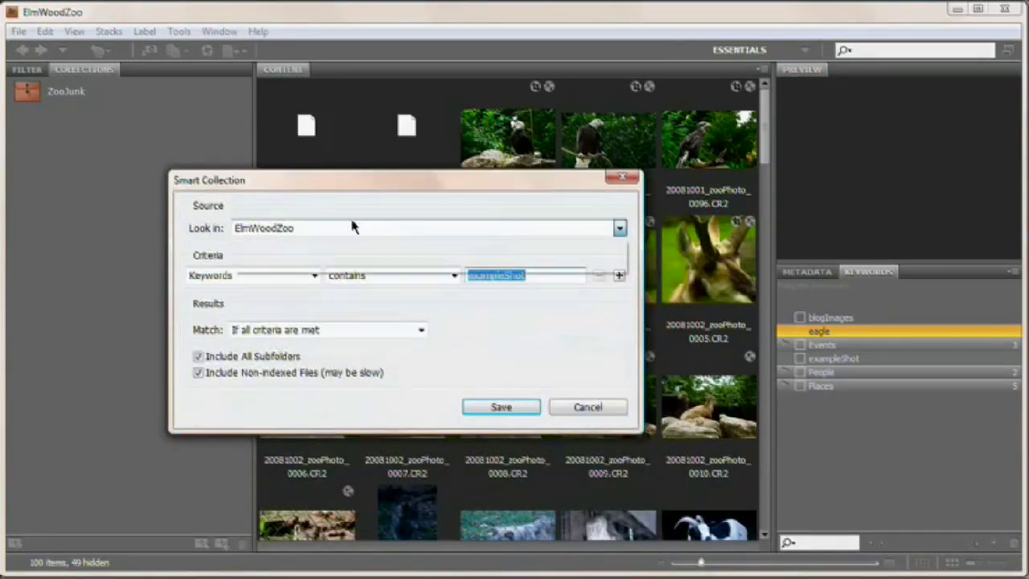
{"action": "left_click", "coordinate": [422, 227]}
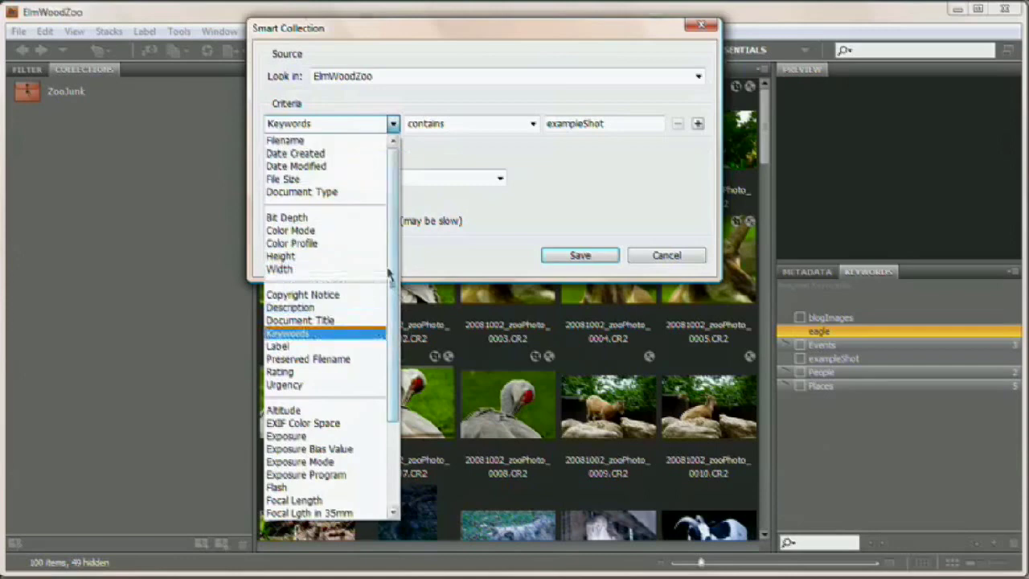
{"action": "mouse_move", "coordinate": [348, 145]}
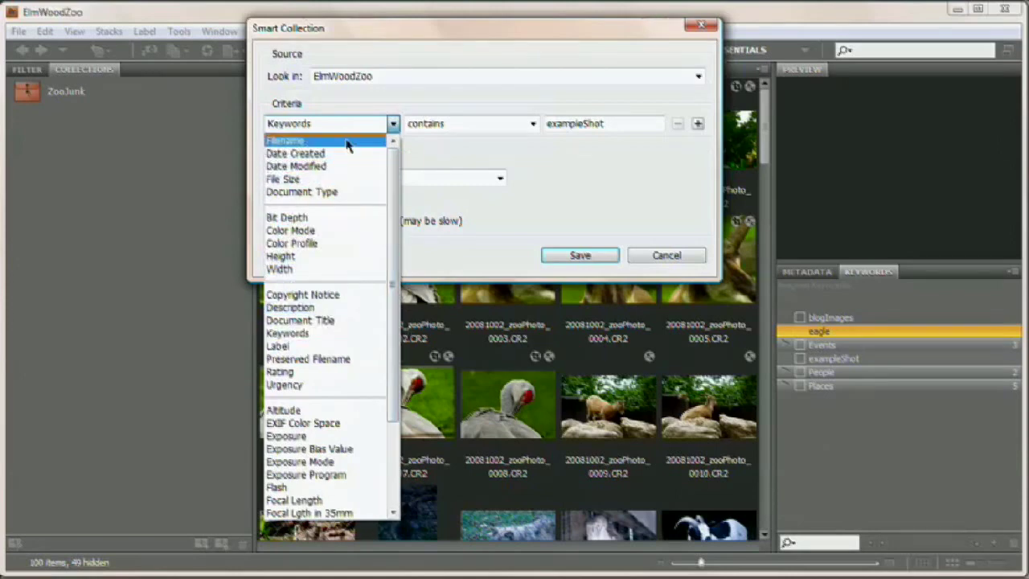
{"action": "mouse_move", "coordinate": [338, 167]}
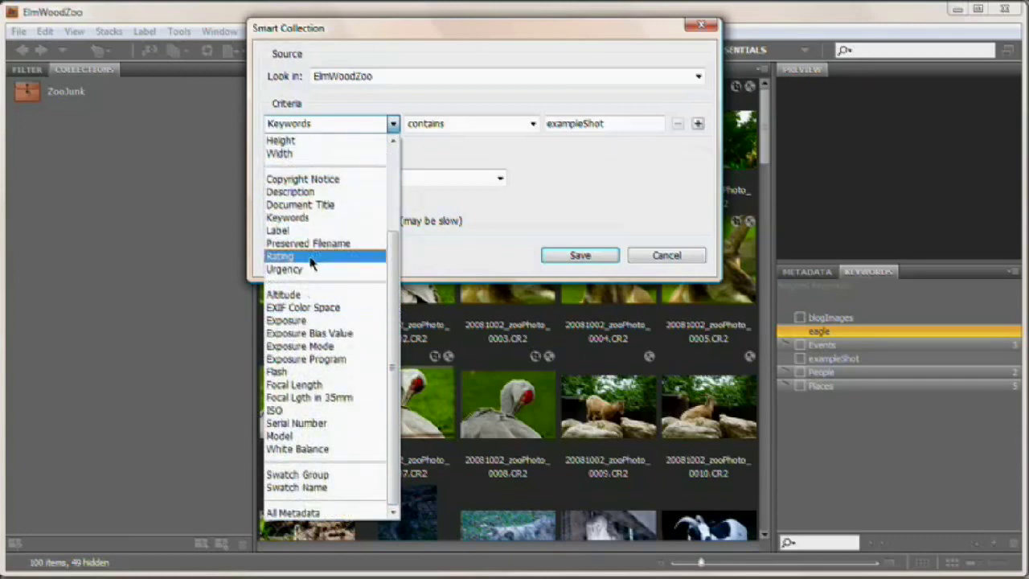
{"action": "mouse_move", "coordinate": [317, 384]}
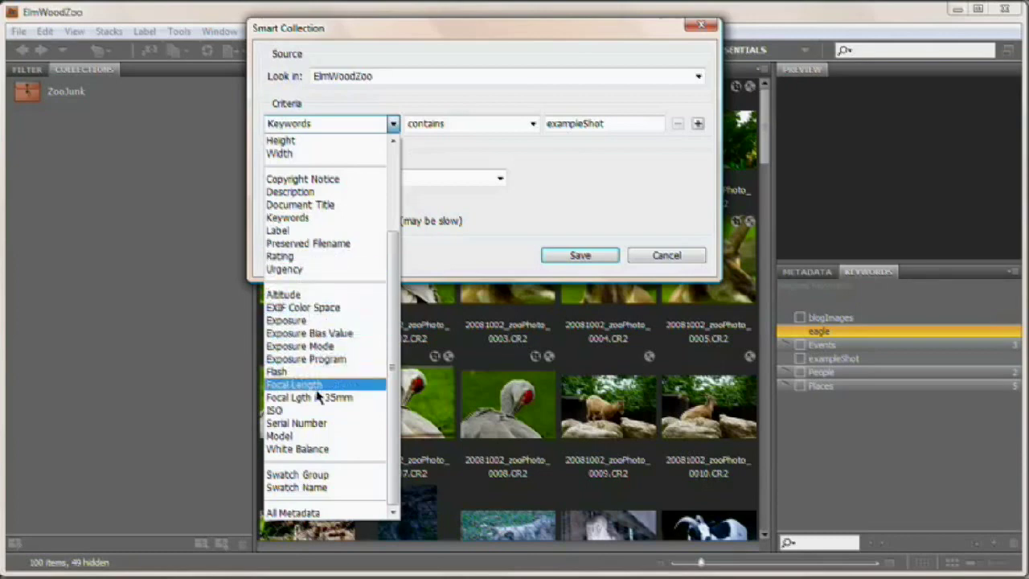
{"action": "mouse_move", "coordinate": [310, 397]}
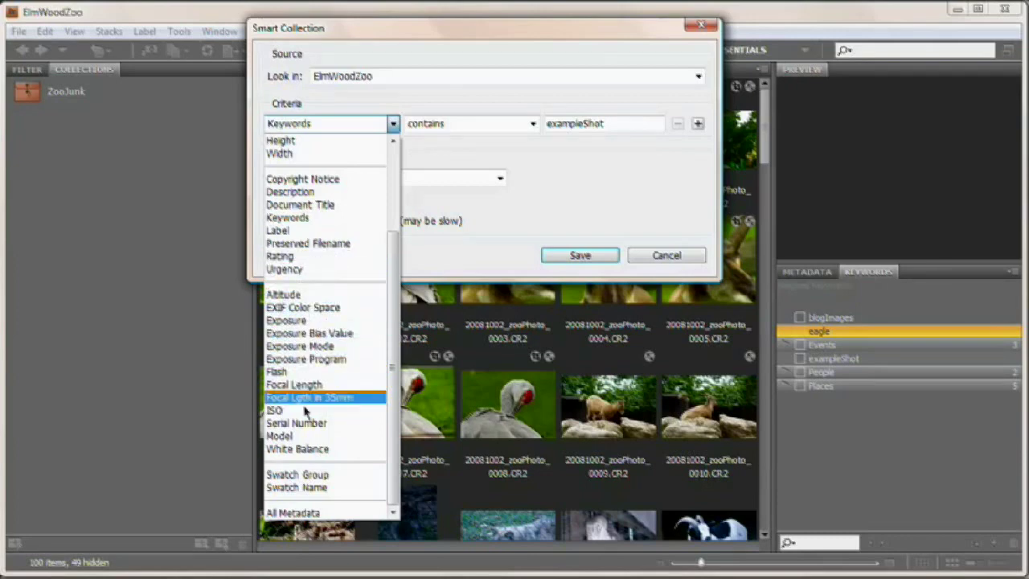
{"action": "mouse_move", "coordinate": [294, 384]}
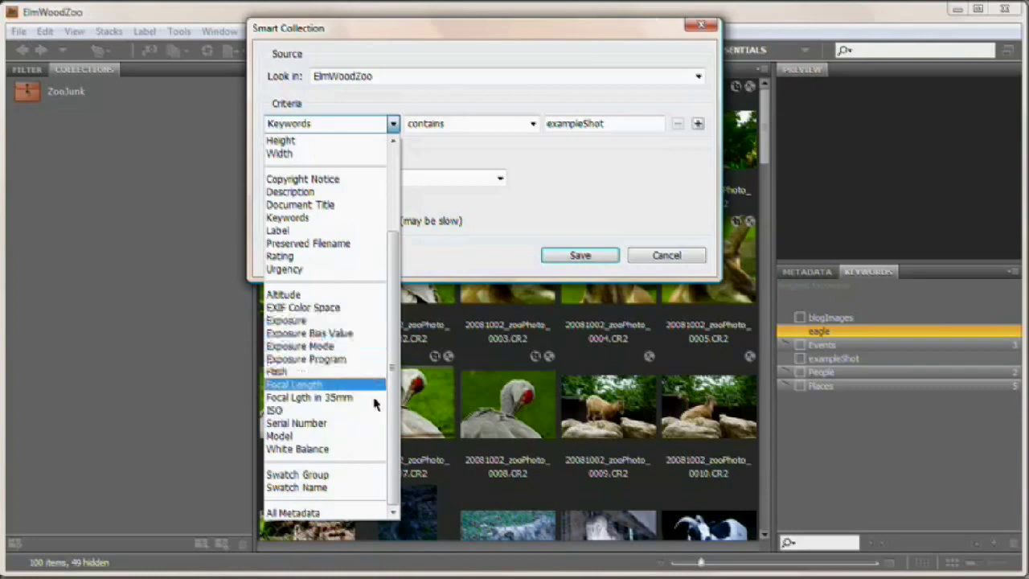
{"action": "mouse_move", "coordinate": [287, 218]}
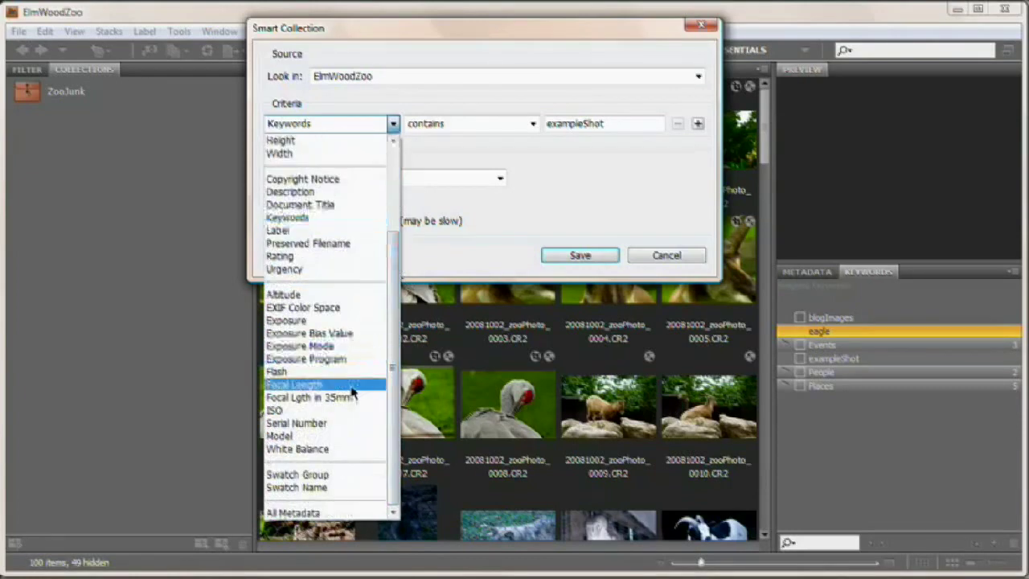
{"action": "left_click", "coordinate": [293, 384]}
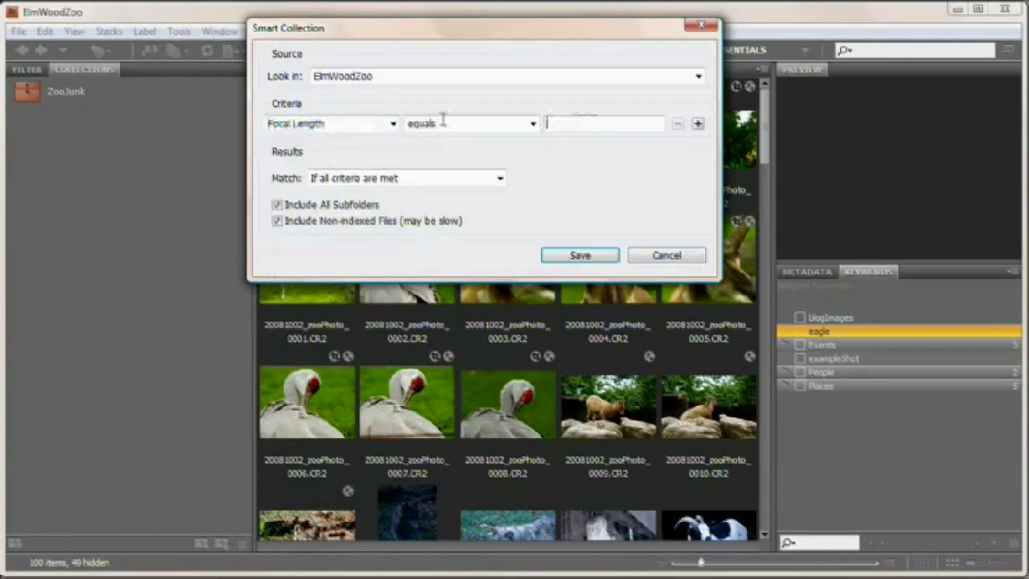
{"action": "type", "text": "135"}
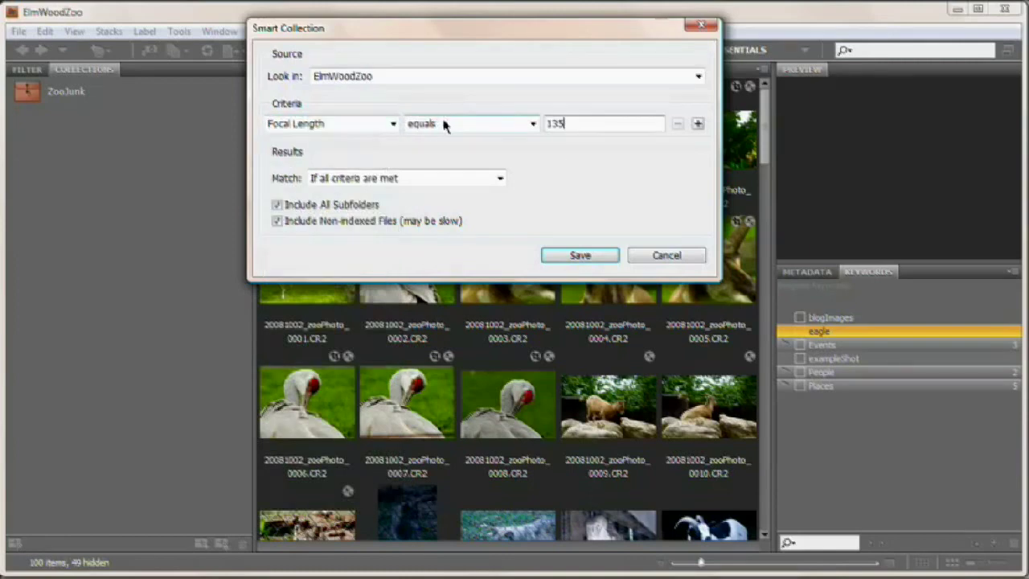
{"action": "key", "text": "Backspace"}
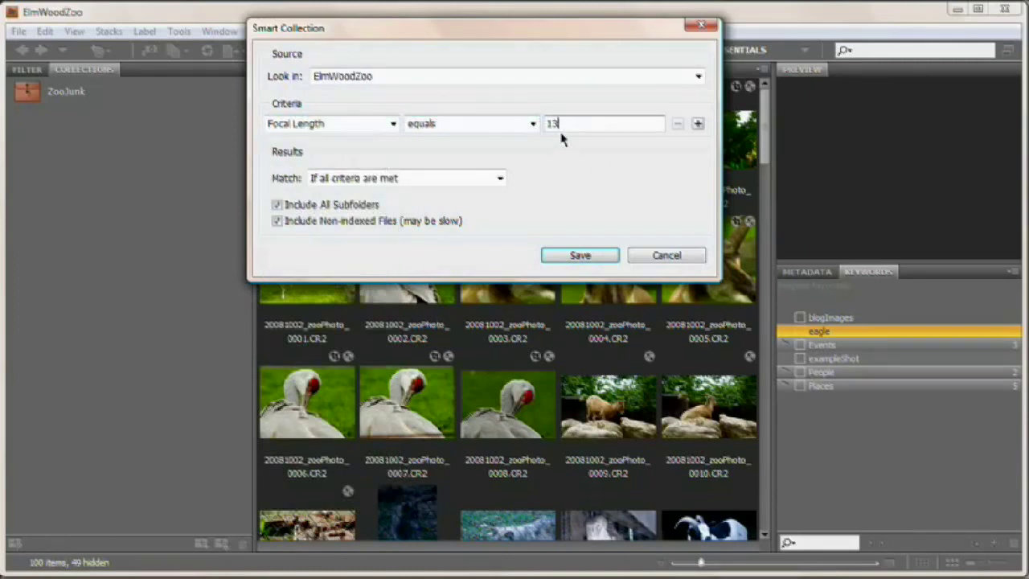
Set the first smart collection criterion to Keywords contains 'eagle'.
{"action": "left_click", "coordinate": [330, 123]}
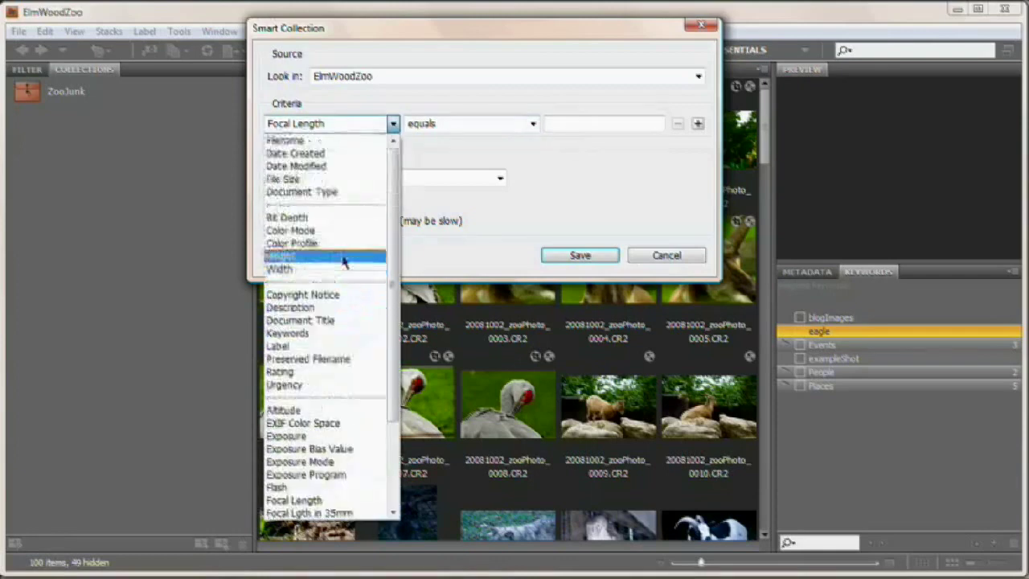
{"action": "mouse_move", "coordinate": [301, 333]}
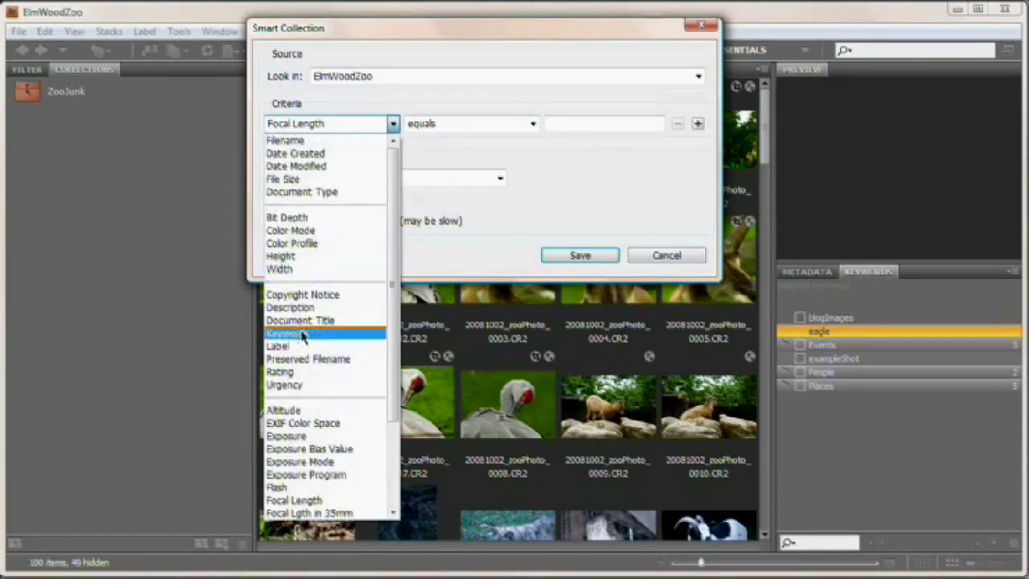
{"action": "left_click", "coordinate": [290, 333]}
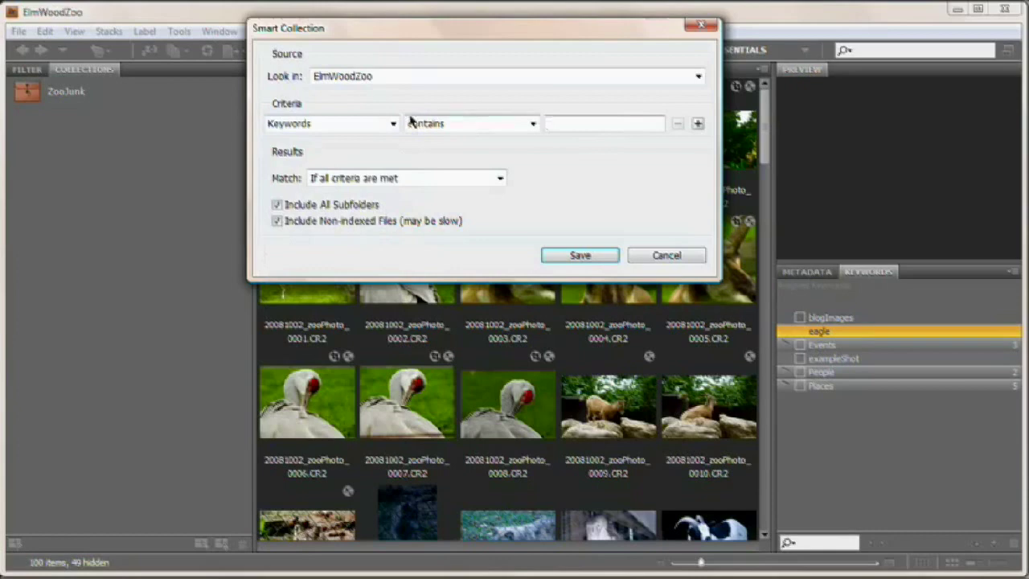
{"action": "type", "text": "eagle"}
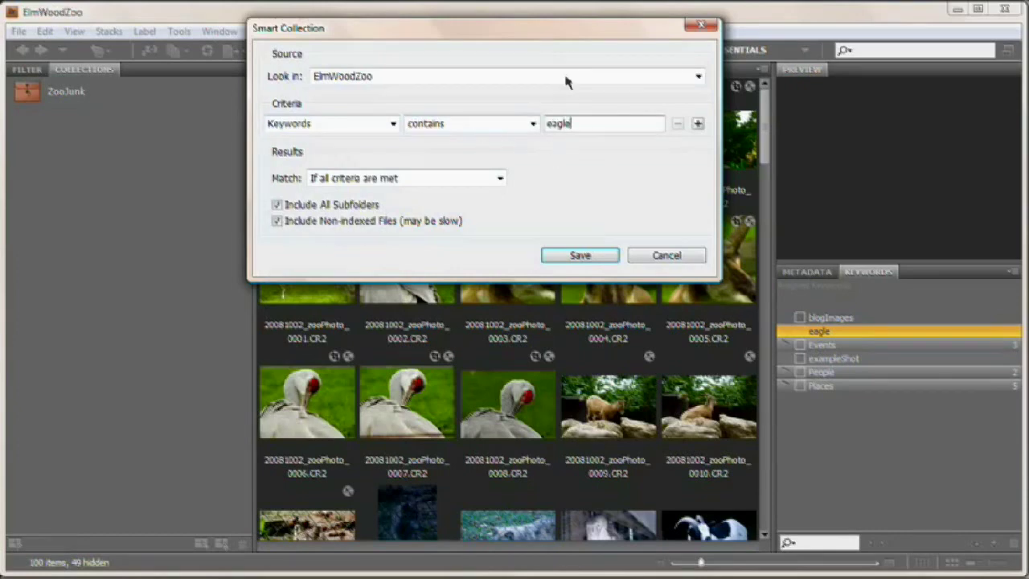
{"action": "left_click_drag", "start_coordinate": [482, 28], "coordinate": [357, 158]}
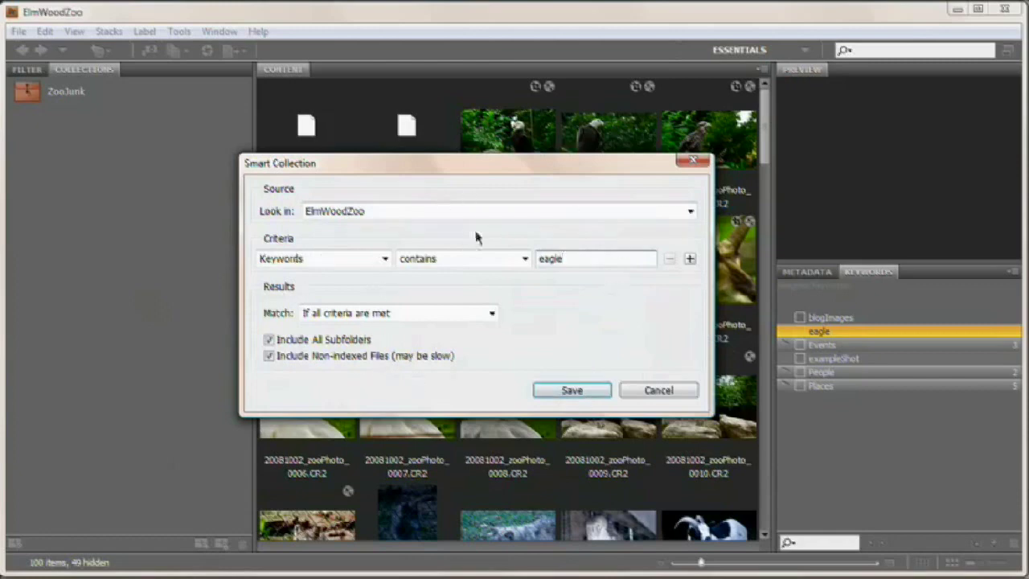
{"action": "left_click_drag", "start_coordinate": [476, 163], "coordinate": [514, 134]}
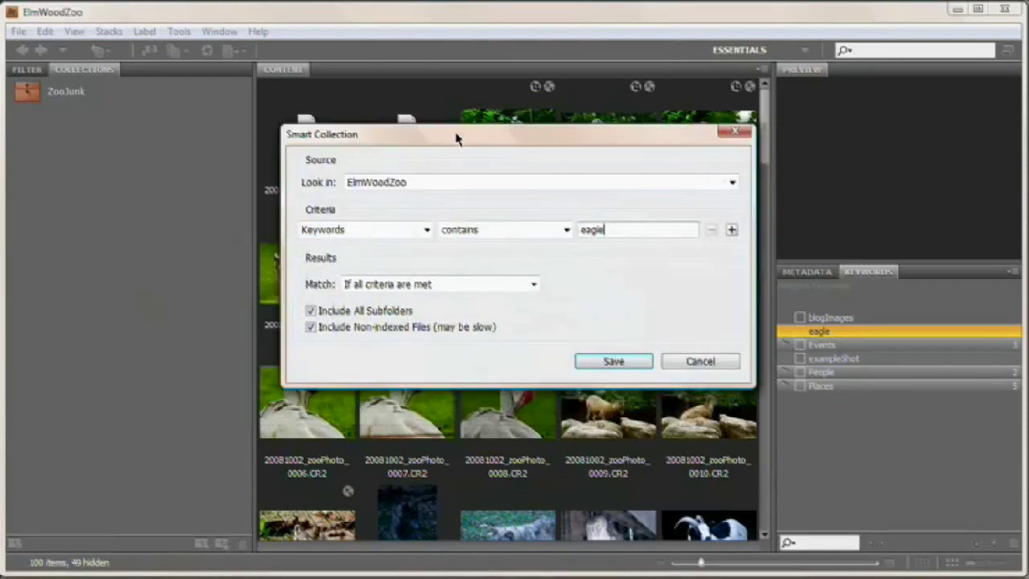
Remove the extra criterion rows, adjust matching, and save the eagle smart collection.
{"action": "left_click", "coordinate": [730, 230]}
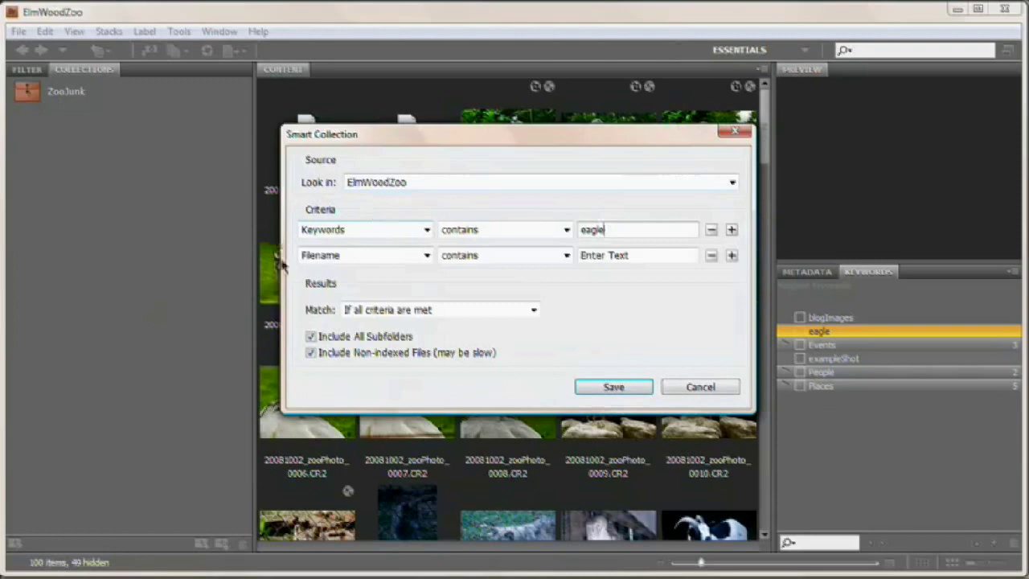
{"action": "left_click", "coordinate": [364, 255]}
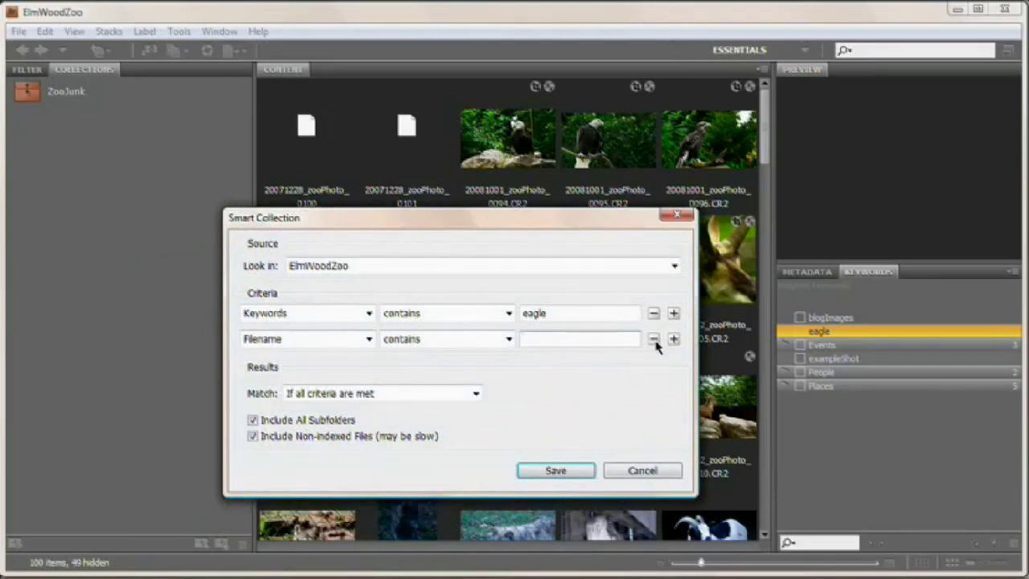
{"action": "left_click", "coordinate": [654, 339]}
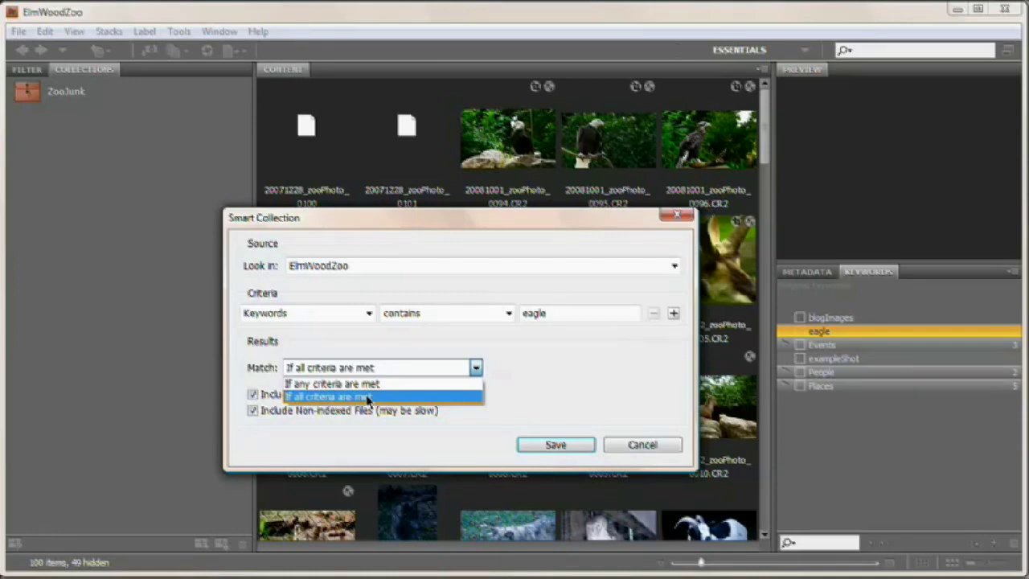
{"action": "mouse_move", "coordinate": [332, 384]}
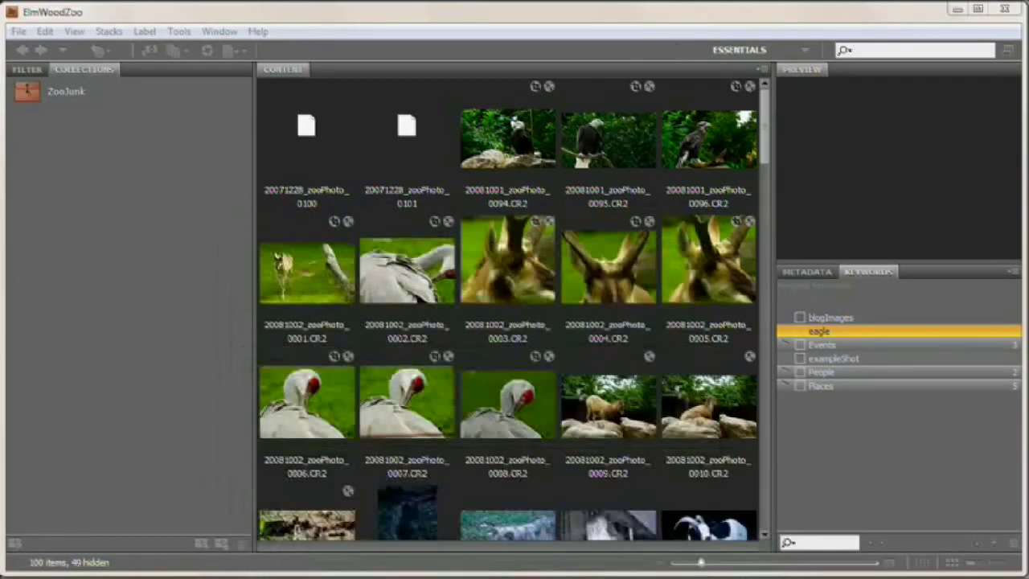
{"action": "mouse_move", "coordinate": [622, 274]}
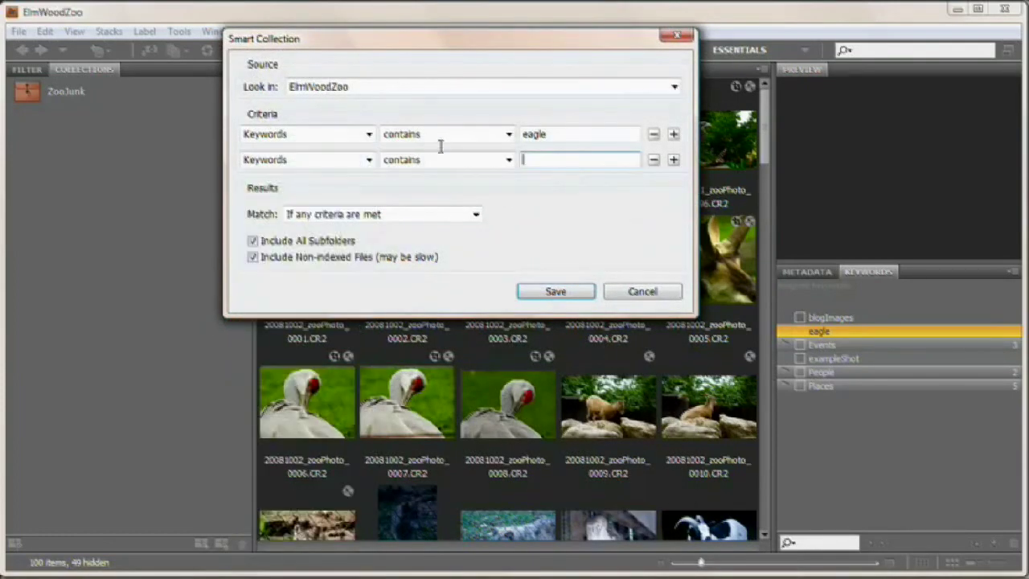
{"action": "left_click", "coordinate": [653, 159]}
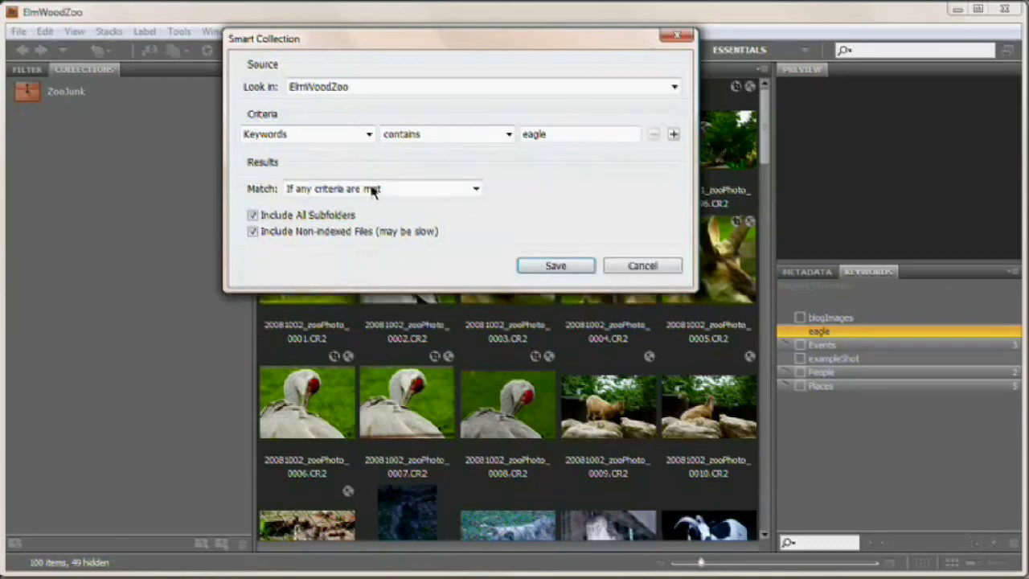
{"action": "left_click", "coordinate": [382, 188]}
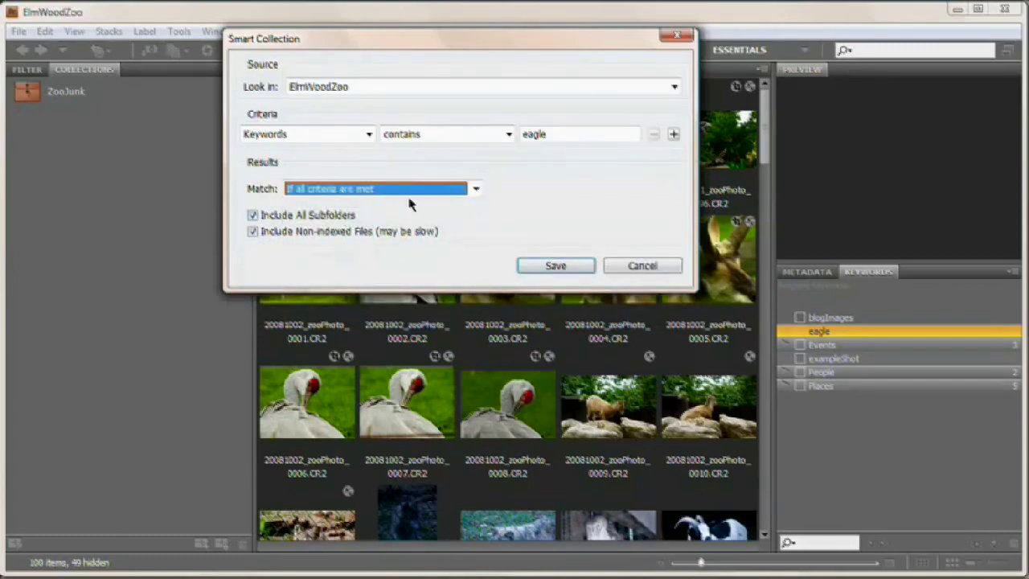
{"action": "mouse_move", "coordinate": [394, 55]}
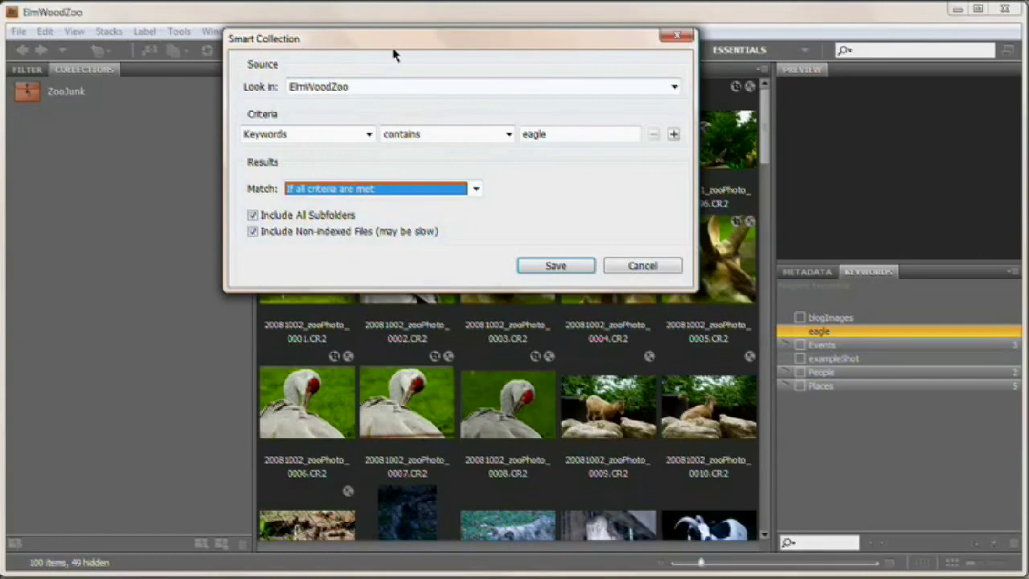
{"action": "mouse_move", "coordinate": [438, 206]}
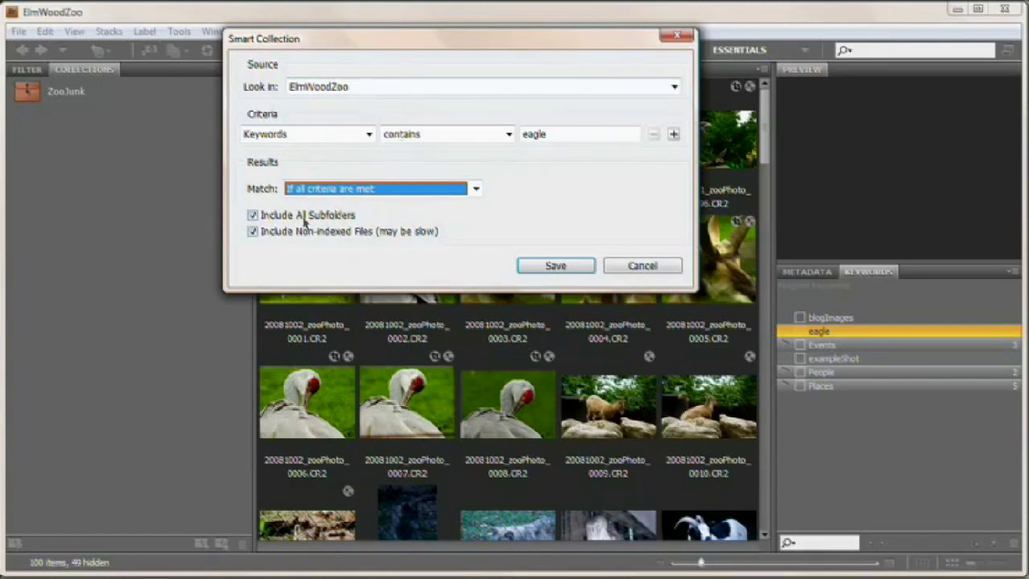
{"action": "mouse_move", "coordinate": [340, 272]}
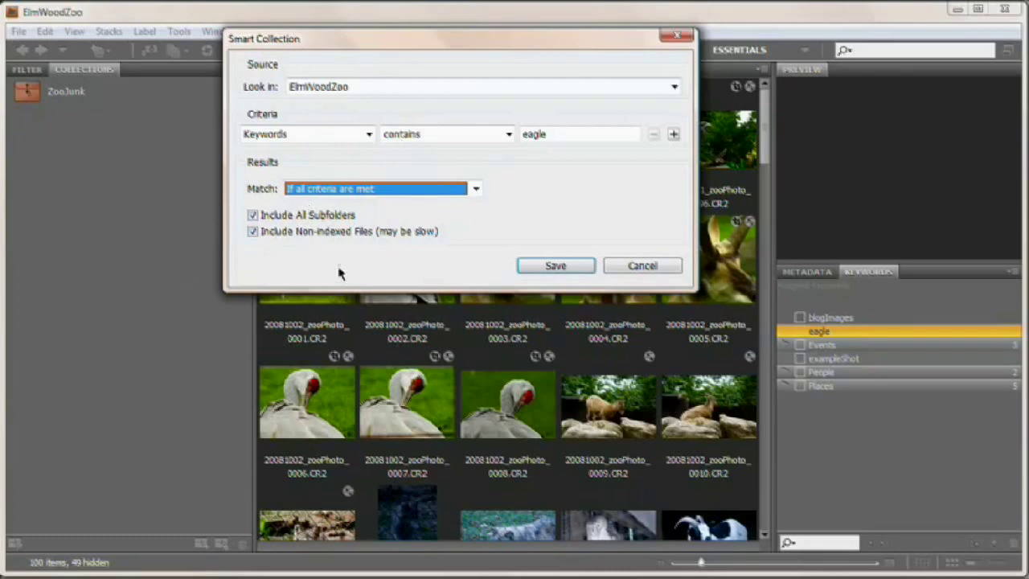
{"action": "mouse_move", "coordinate": [341, 282]}
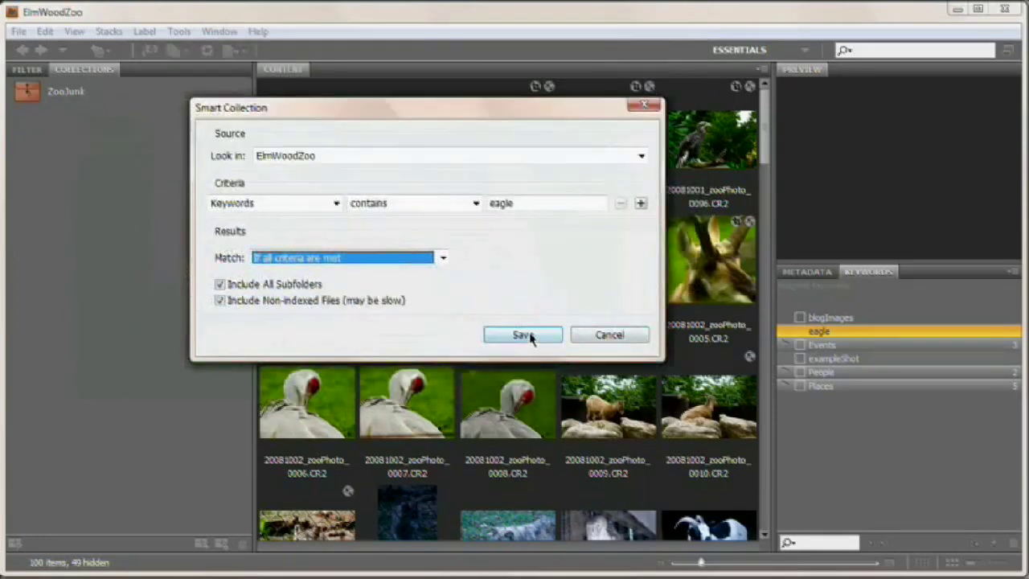
{"action": "left_click", "coordinate": [522, 335]}
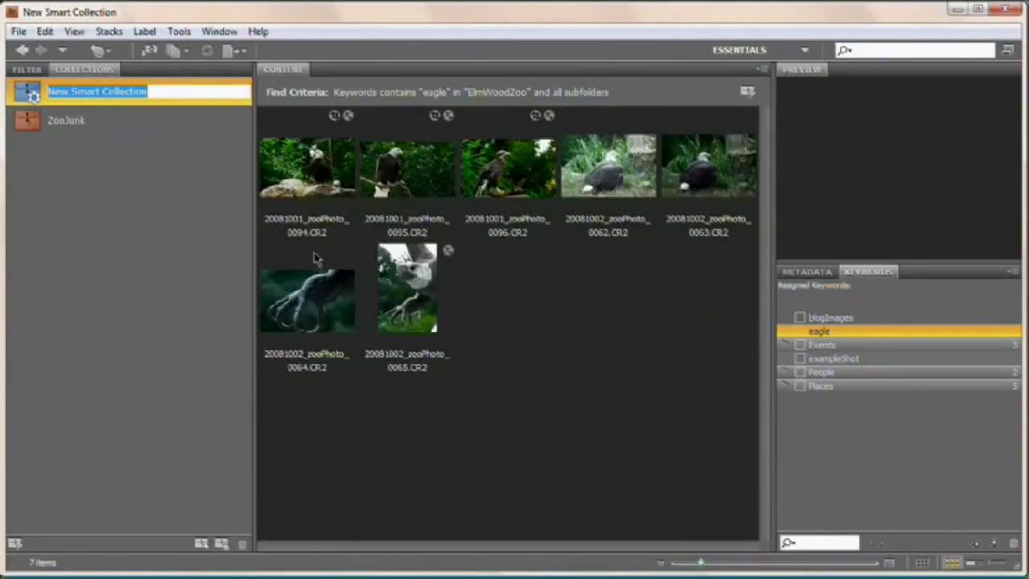
Name the smart collection 'Eagles' and reopen its criteria for editing.
{"action": "type", "text": "Eagles"}
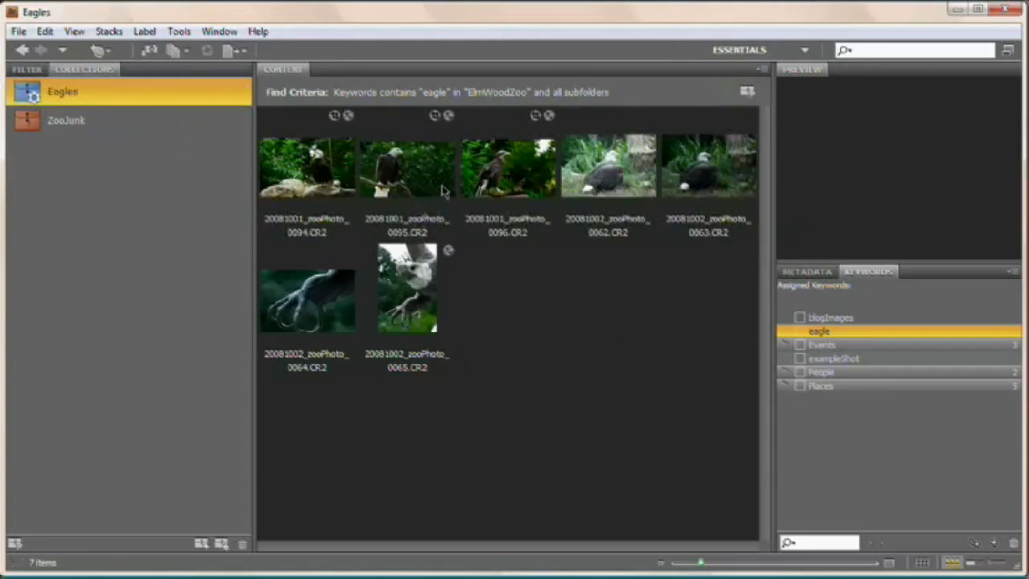
{"action": "mouse_move", "coordinate": [197, 123]}
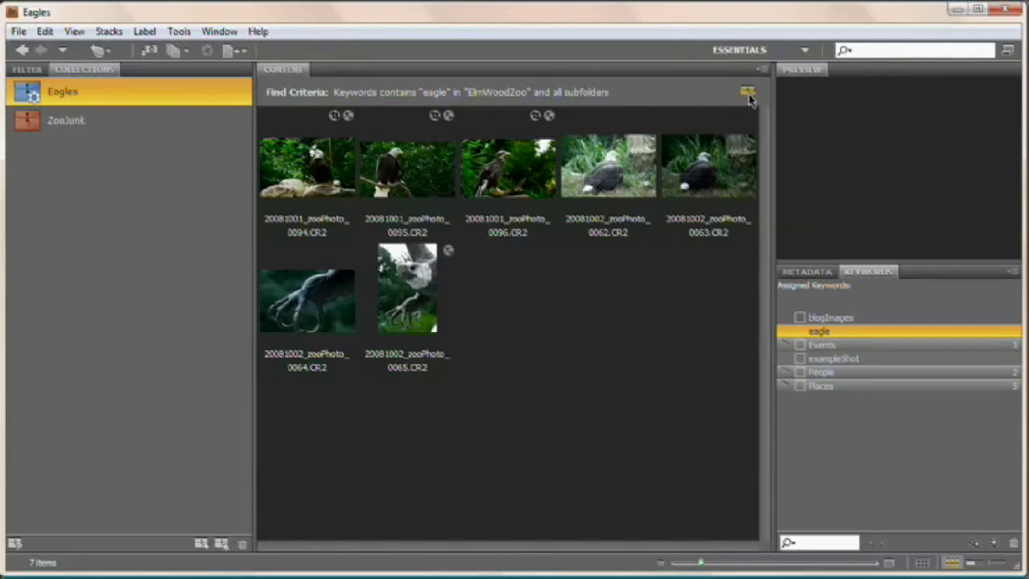
{"action": "left_click", "coordinate": [747, 92]}
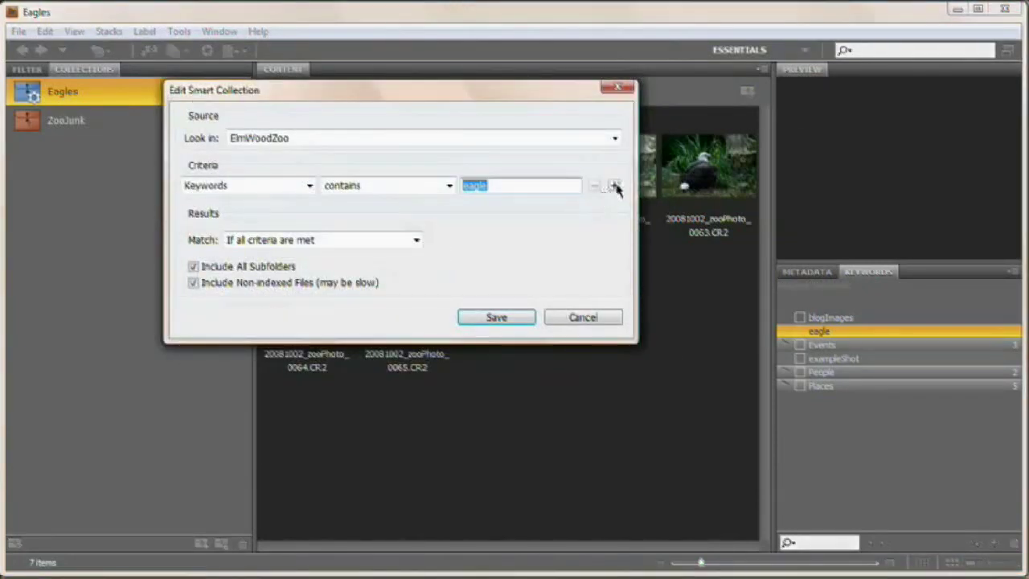
Add a Keywords contains 'junk' criterion, match if any criteria are met, and save.
{"action": "left_click", "coordinate": [614, 186]}
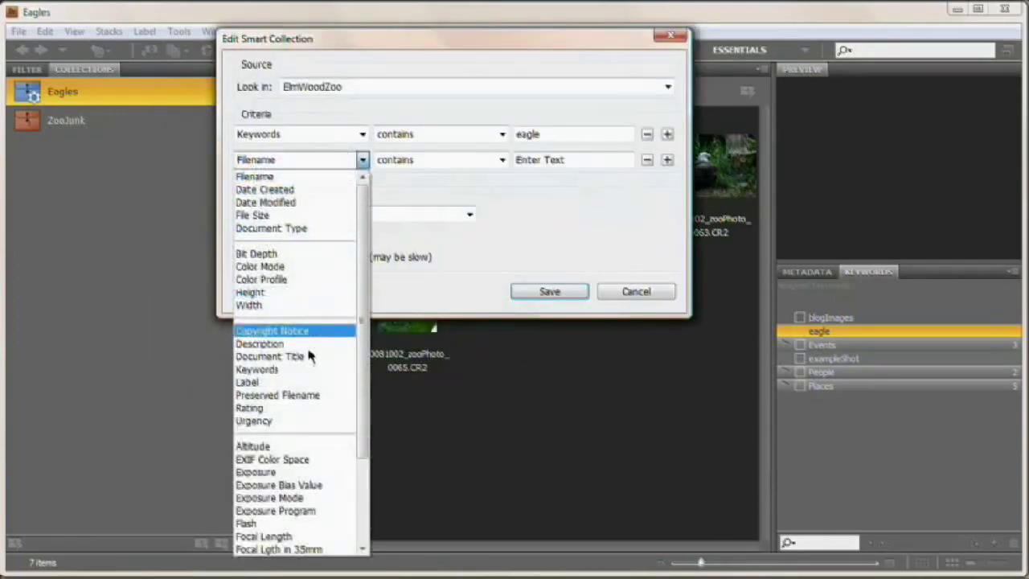
{"action": "left_click", "coordinate": [256, 369]}
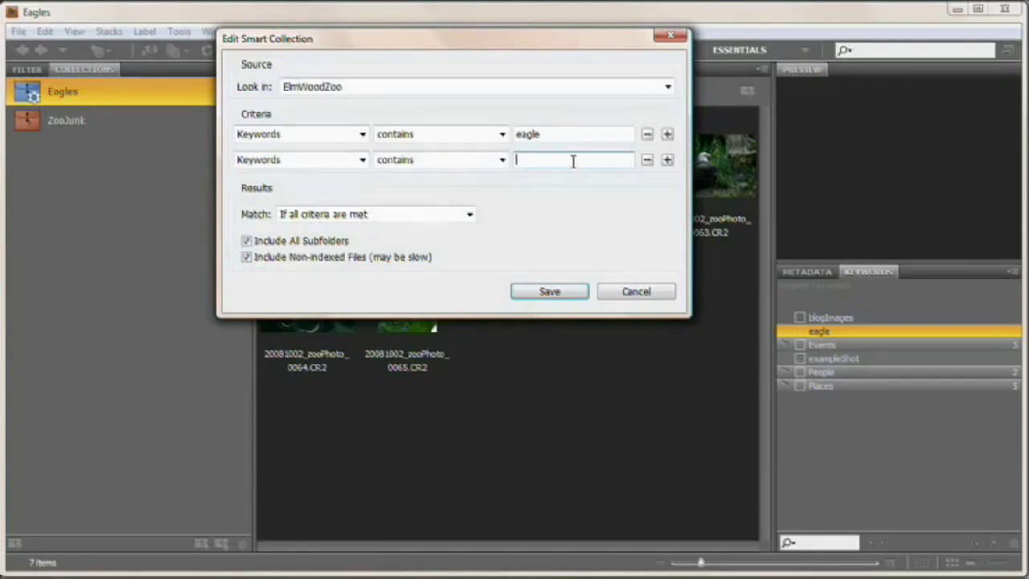
{"action": "type", "text": "junk"}
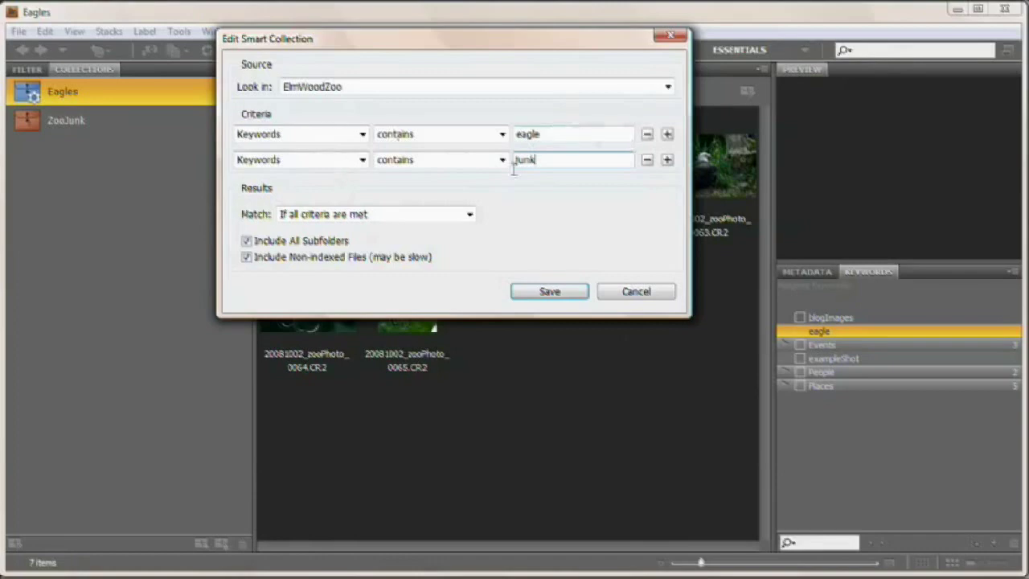
{"action": "left_click", "coordinate": [373, 214]}
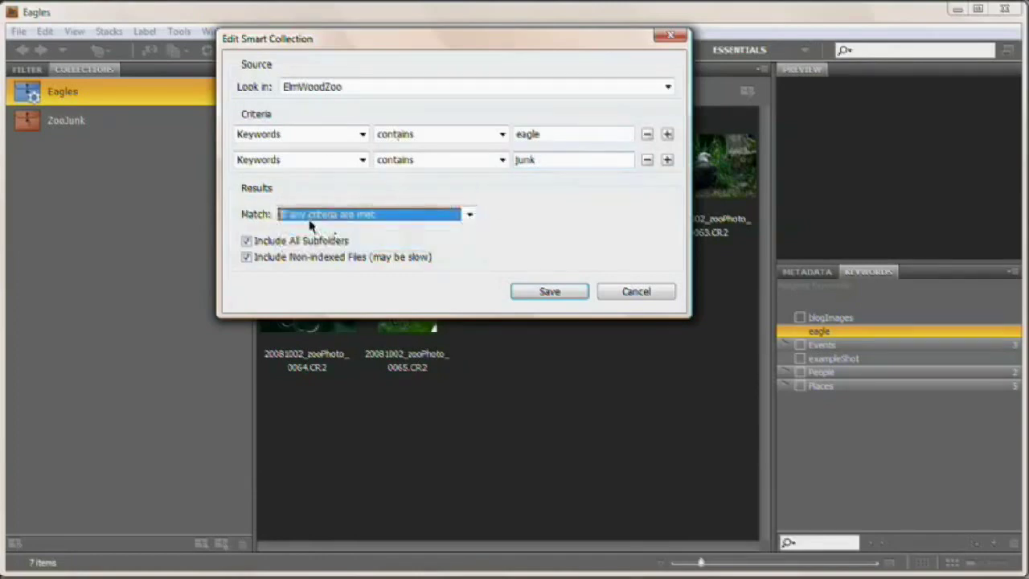
{"action": "left_click", "coordinate": [549, 291]}
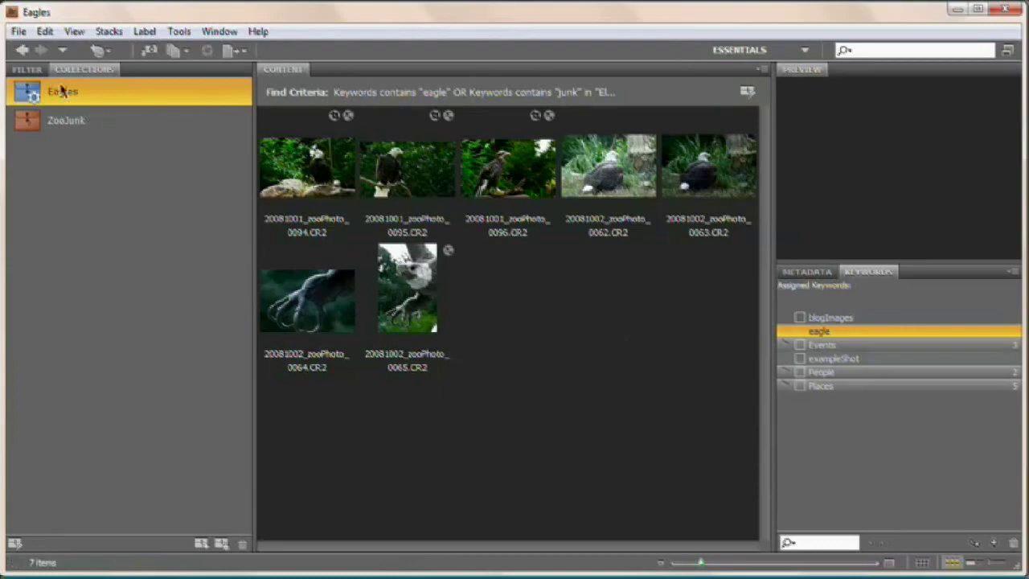
{"action": "left_click", "coordinate": [22, 50]}
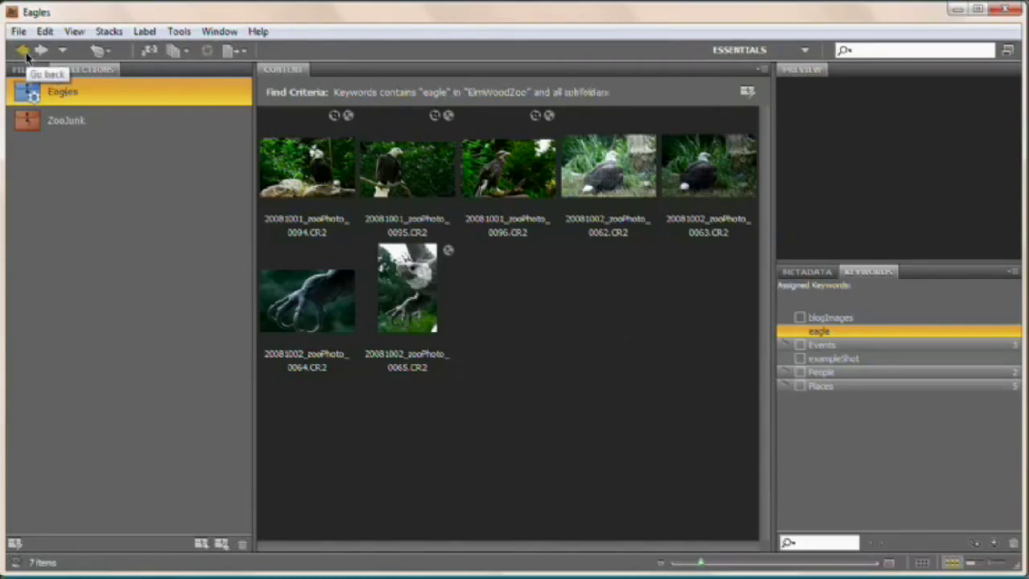
Tag the antelope photos with the junk keyword and view the Eagles collection results.
{"action": "left_click", "coordinate": [23, 50]}
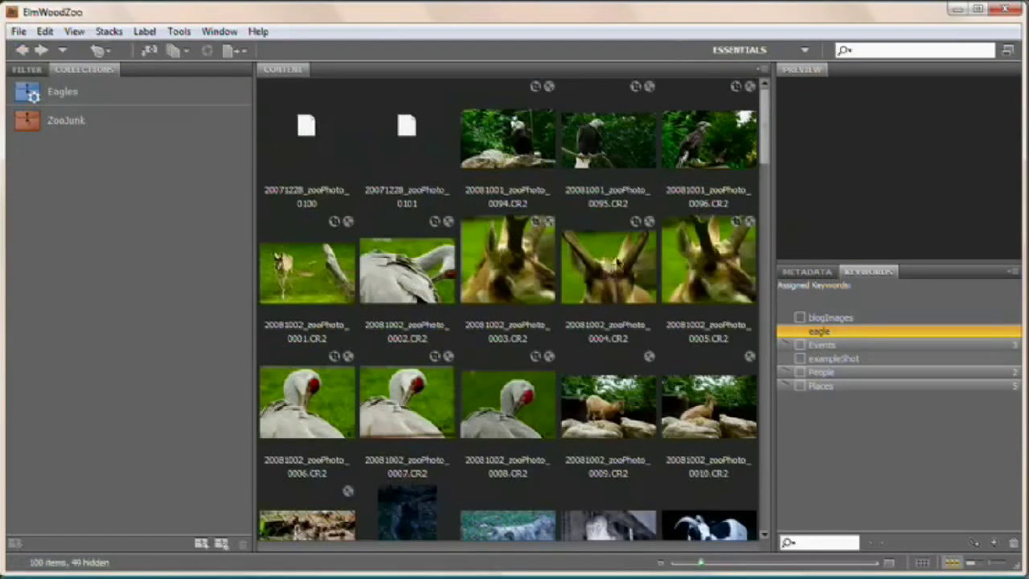
{"action": "left_click", "coordinate": [305, 271]}
{"action": "type", "text": "junk"}
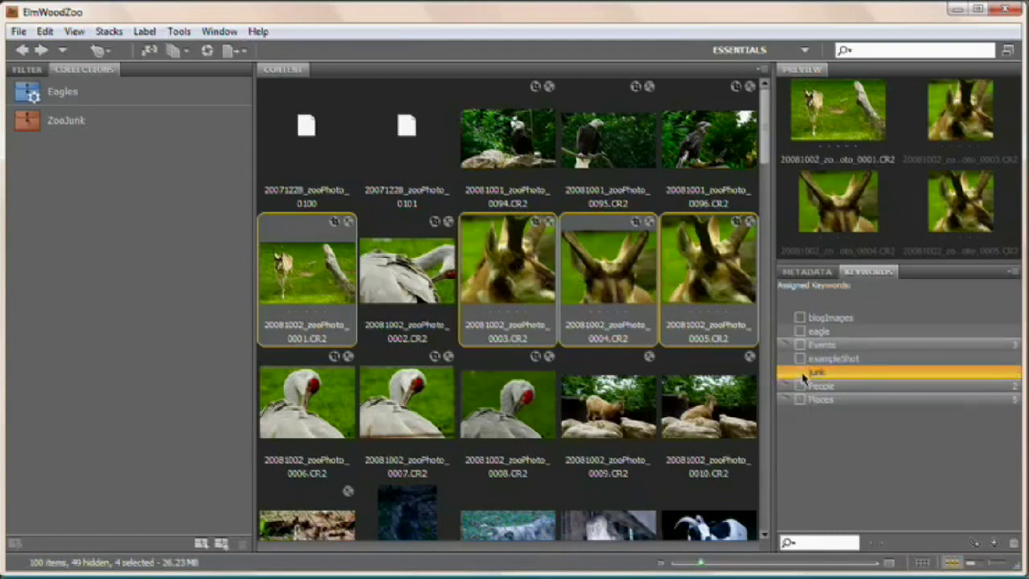
{"action": "left_click", "coordinate": [607, 402]}
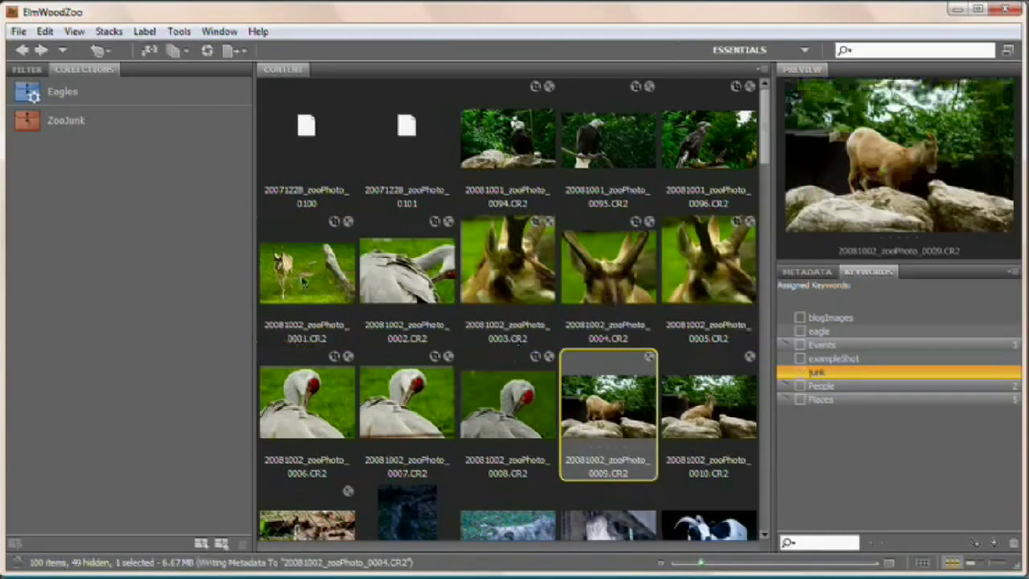
{"action": "left_click", "coordinate": [63, 91]}
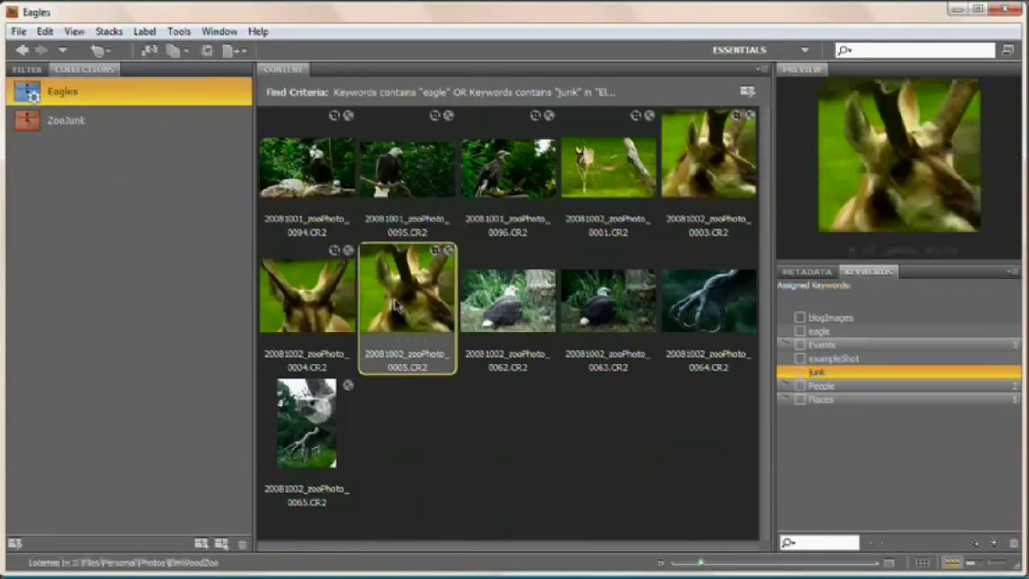
{"action": "left_click", "coordinate": [707, 157]}
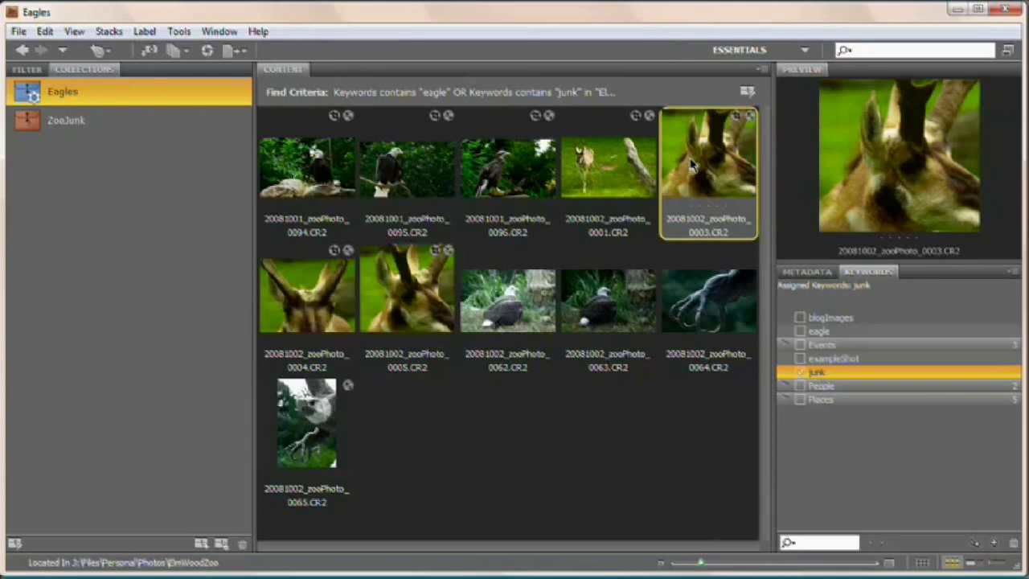
{"action": "mouse_move", "coordinate": [88, 159]}
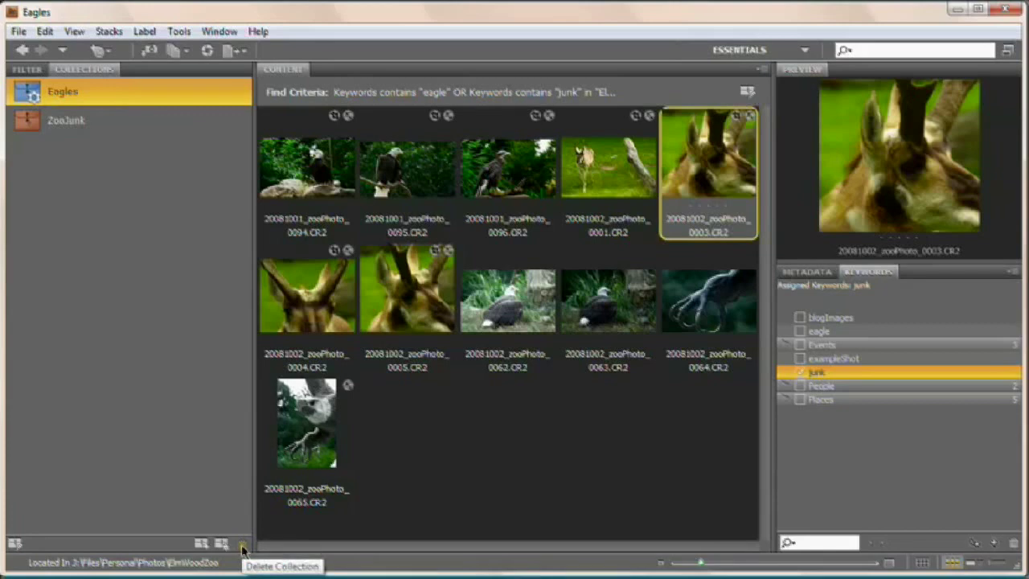
{"action": "mouse_move", "coordinate": [207, 416]}
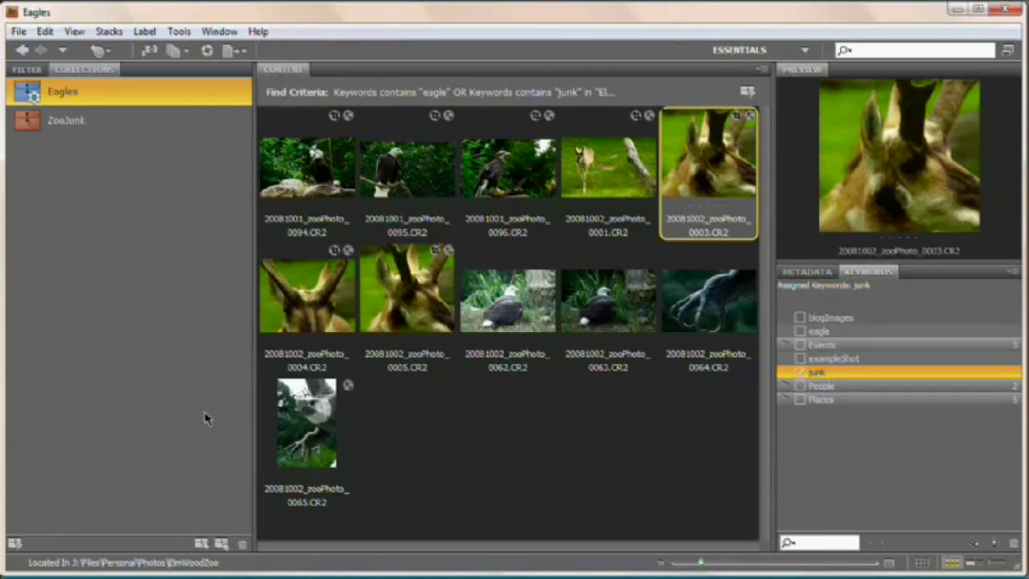
{"action": "mouse_move", "coordinate": [450, 311]}
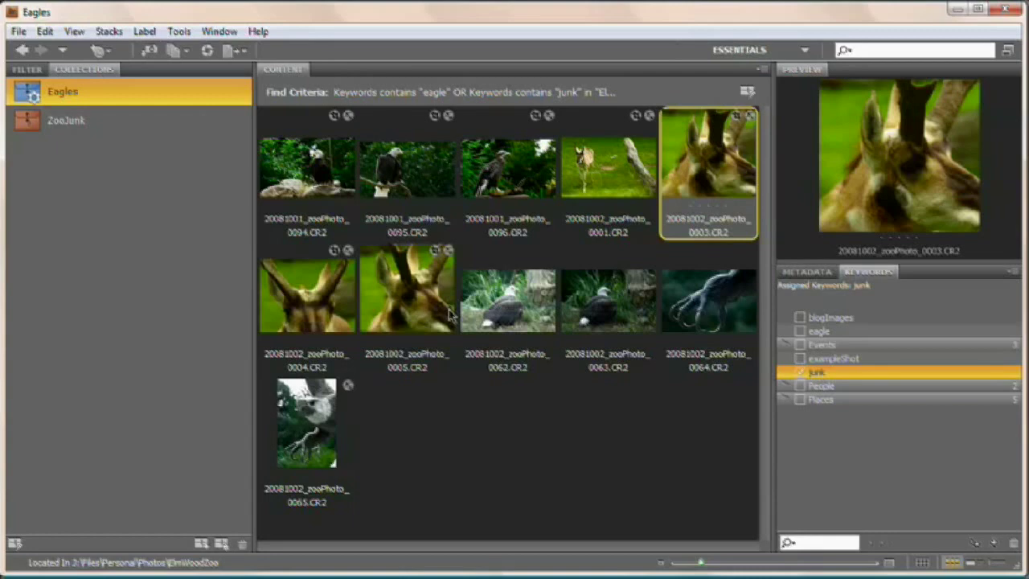
{"action": "mouse_move", "coordinate": [469, 332]}
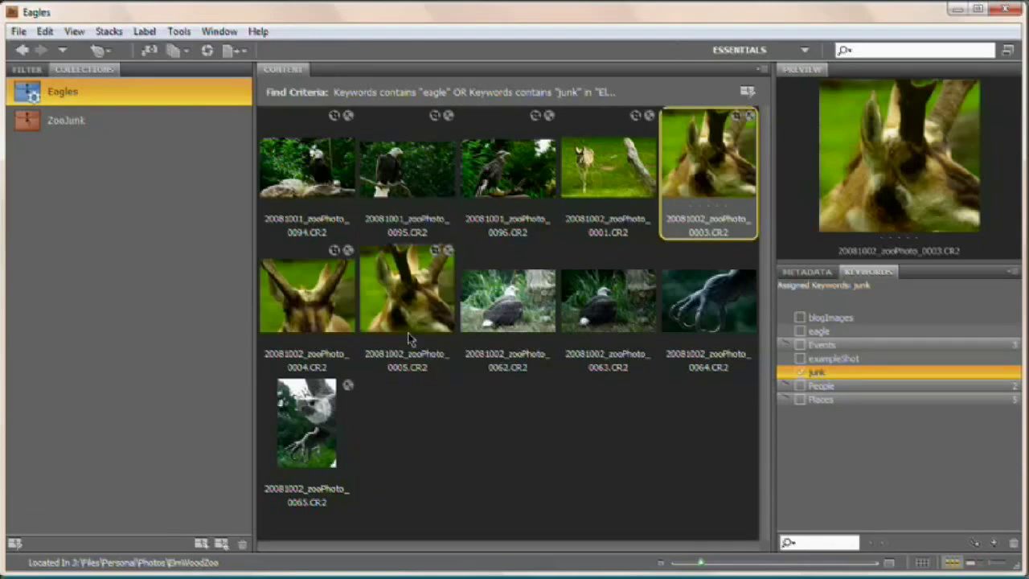
{"action": "mouse_move", "coordinate": [510, 466]}
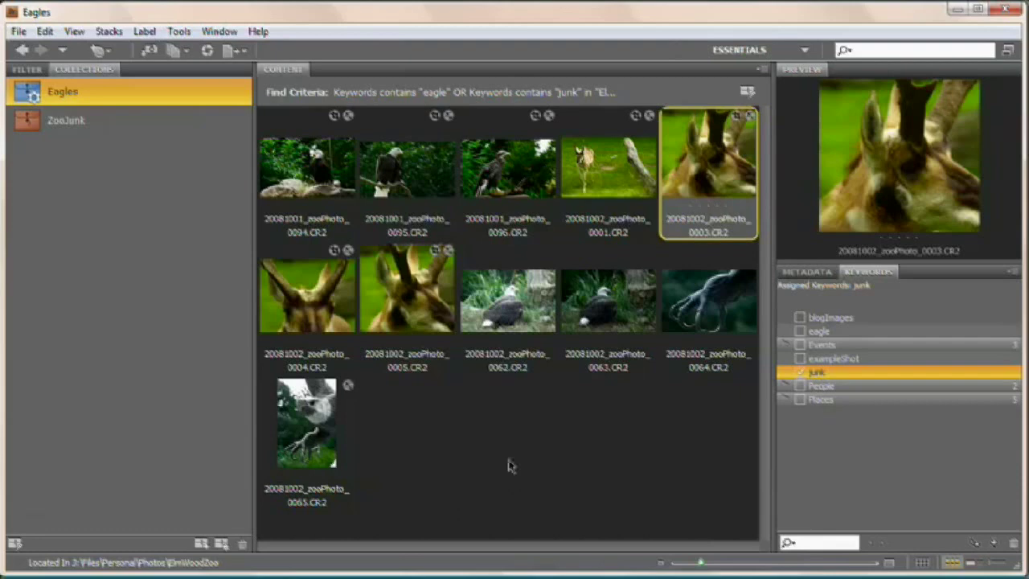
{"action": "mouse_move", "coordinate": [496, 478]}
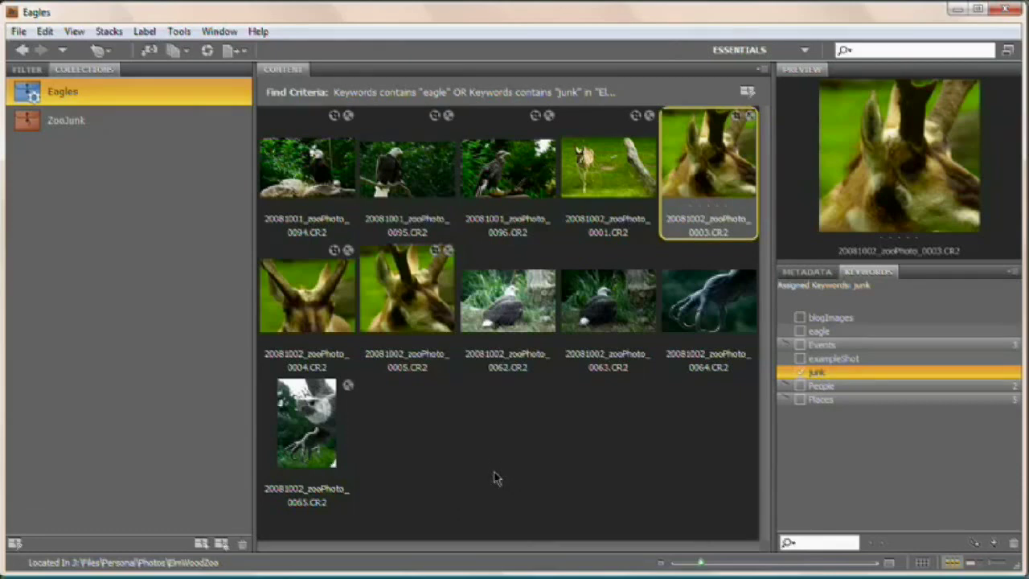